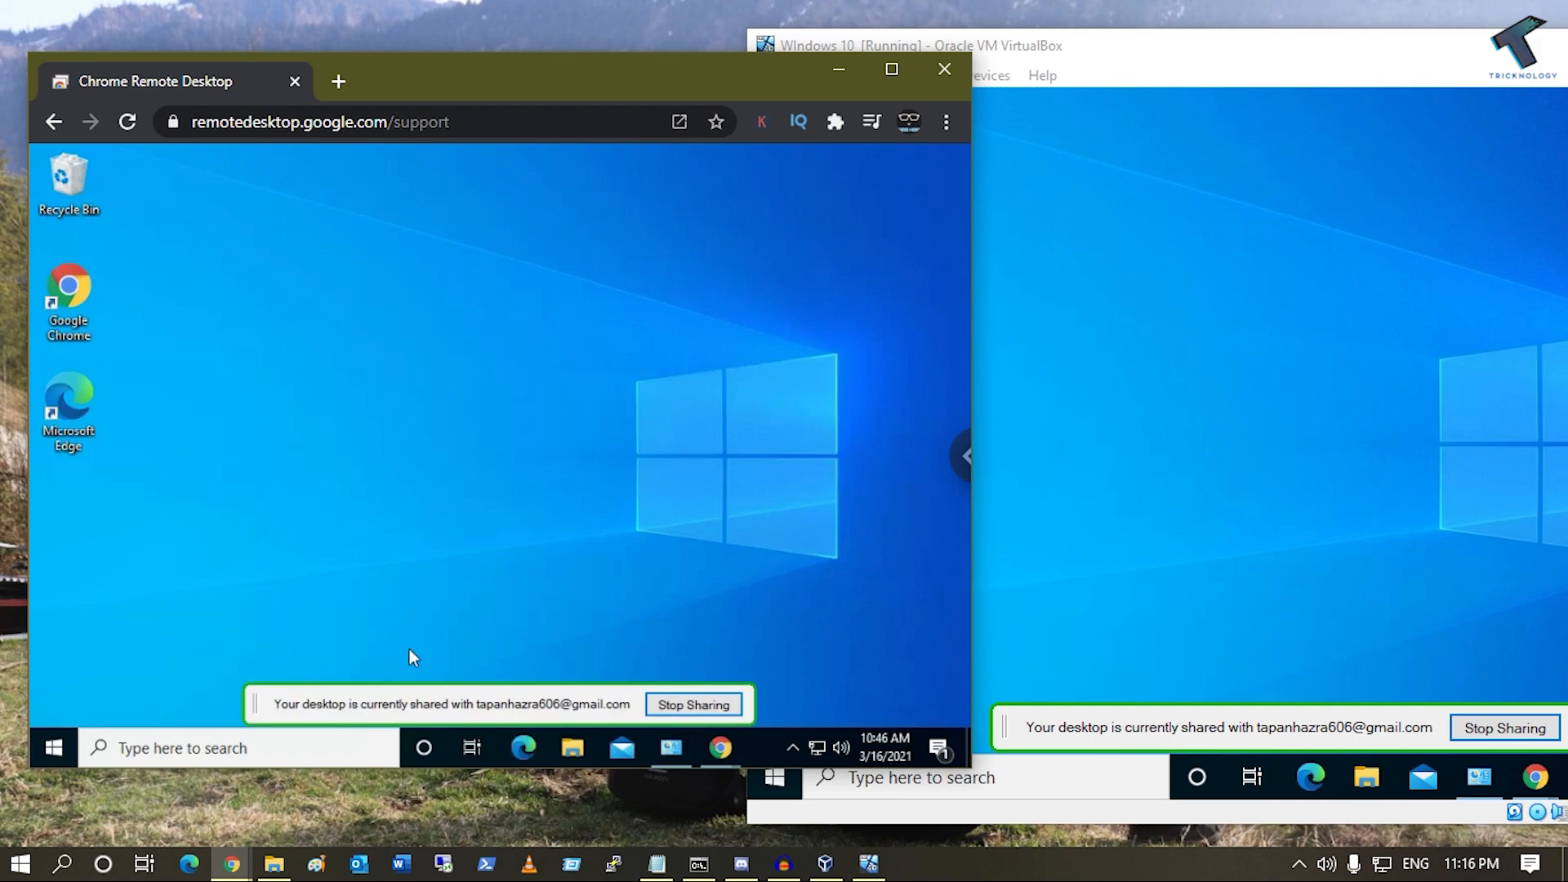
pyautogui.moveTo(572, 747)
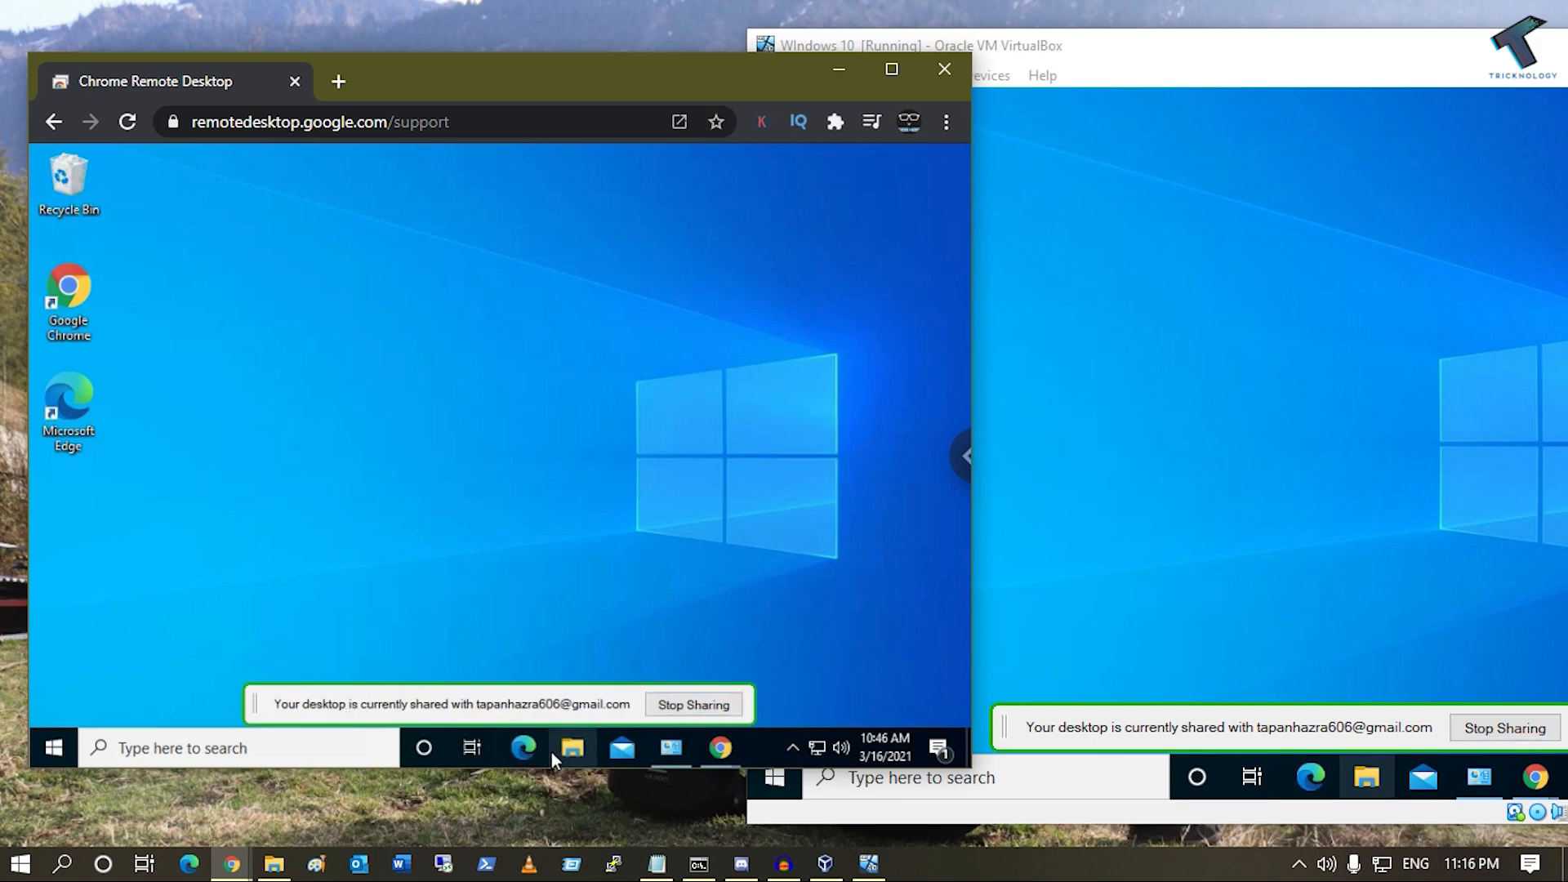
# Open File Explorer on the shared Windows 10 VM desktop through the remote session
pyautogui.click(574, 748)
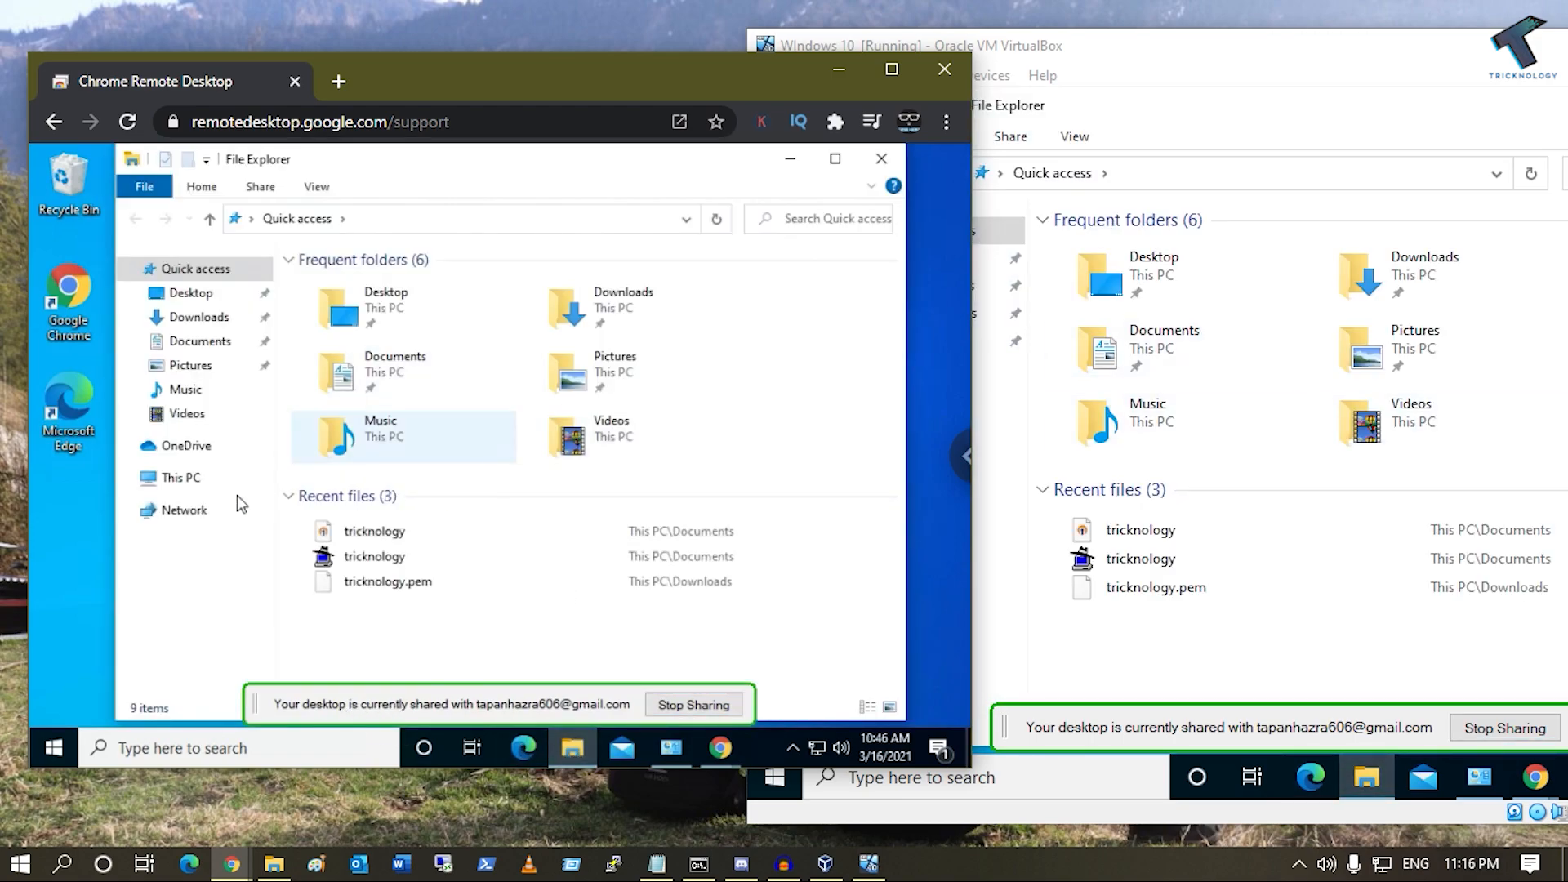
pyautogui.click(181, 477)
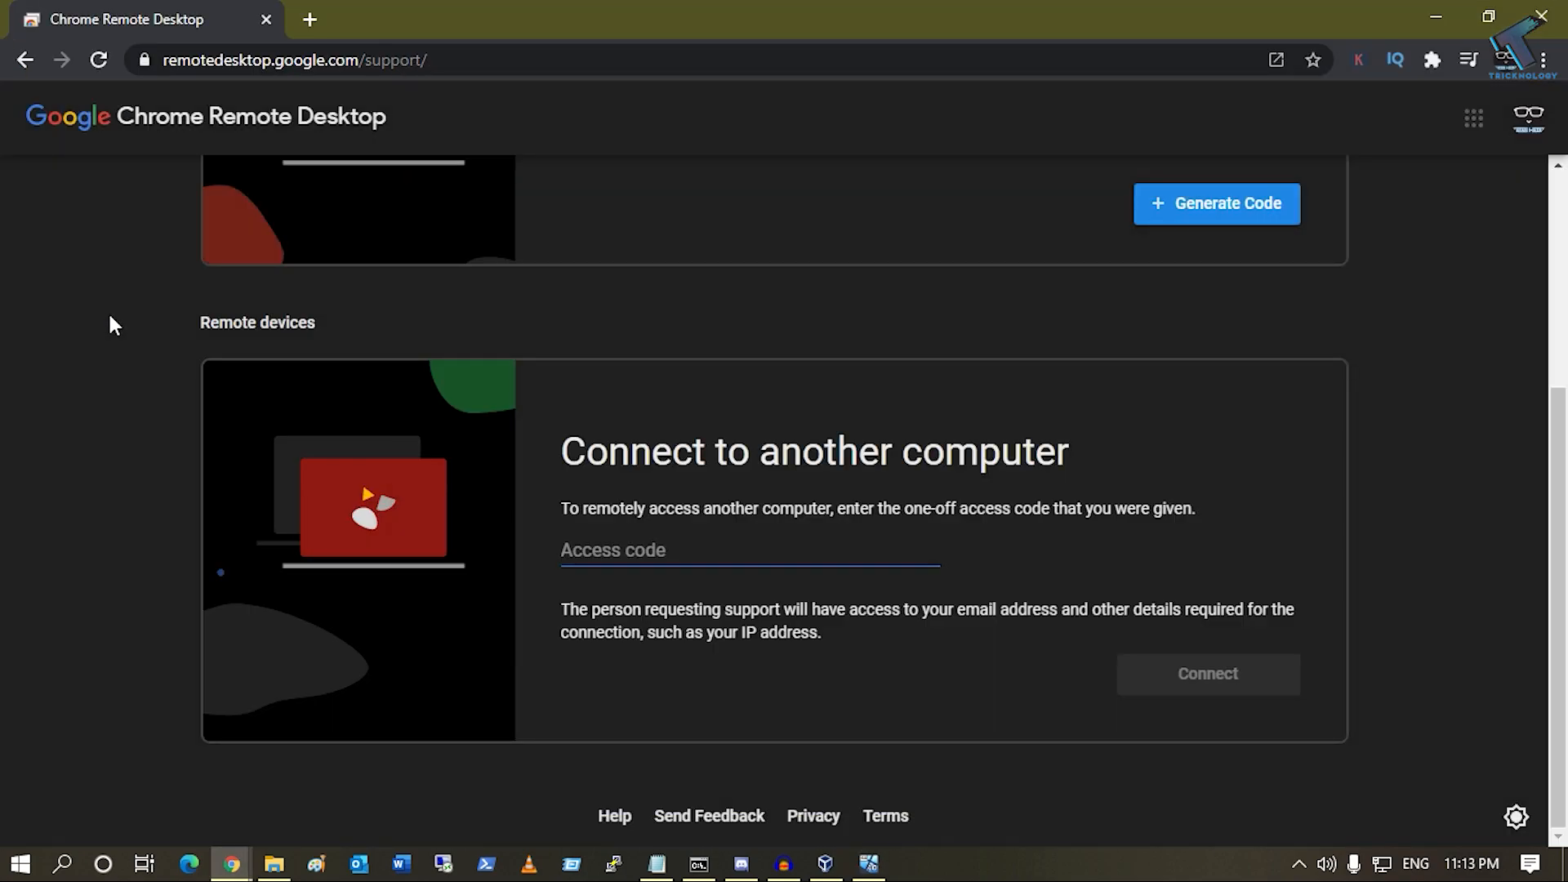
pyautogui.scroll(3)
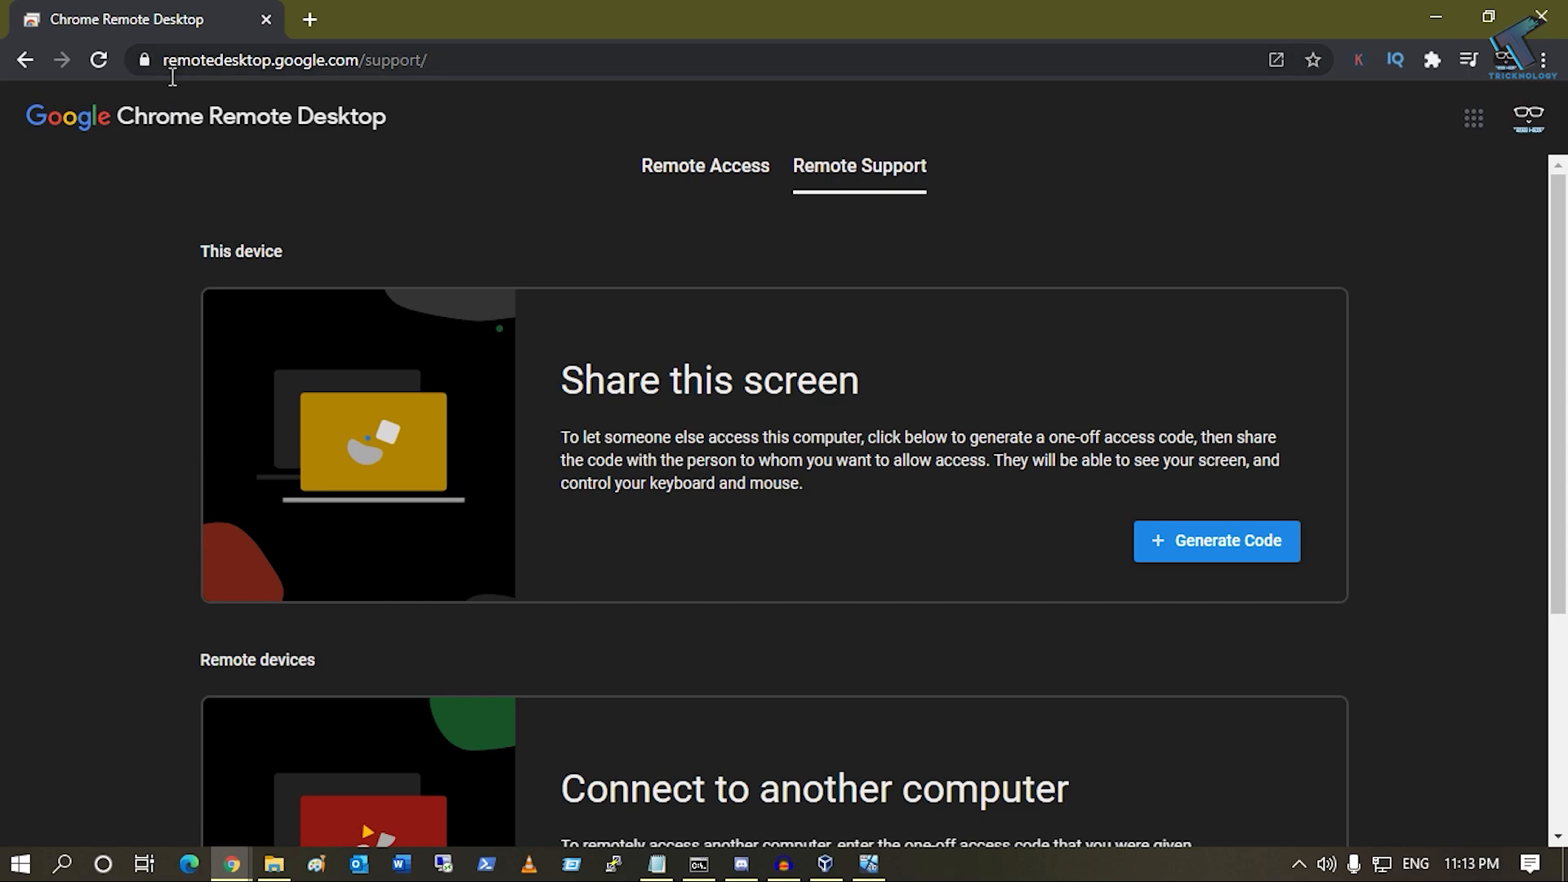
pyautogui.moveTo(388, 80)
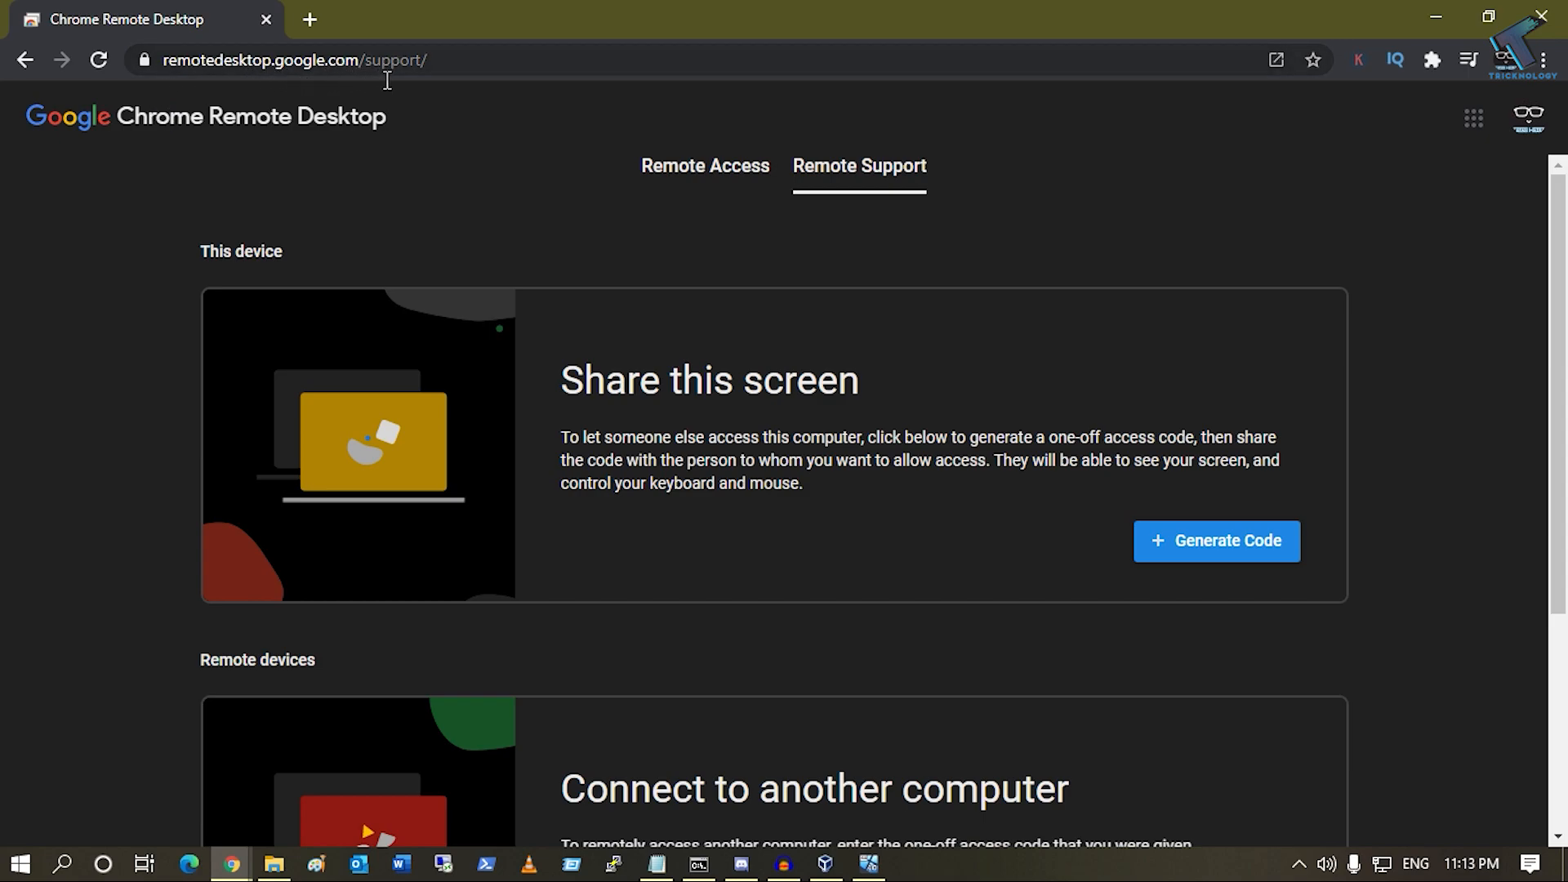
pyautogui.moveTo(417, 109)
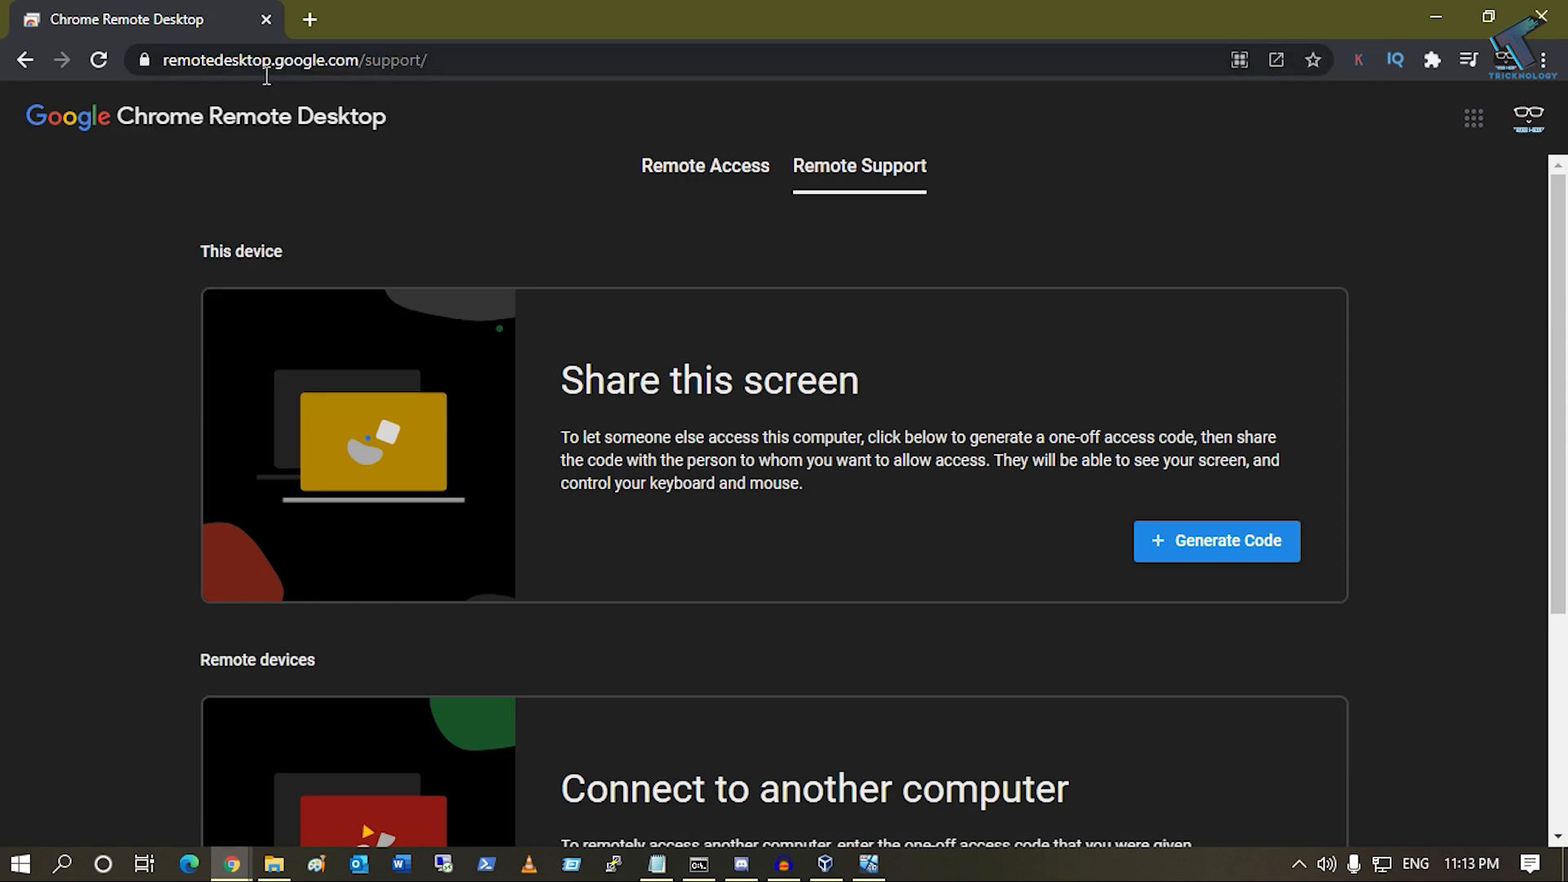
pyautogui.moveTo(710, 520)
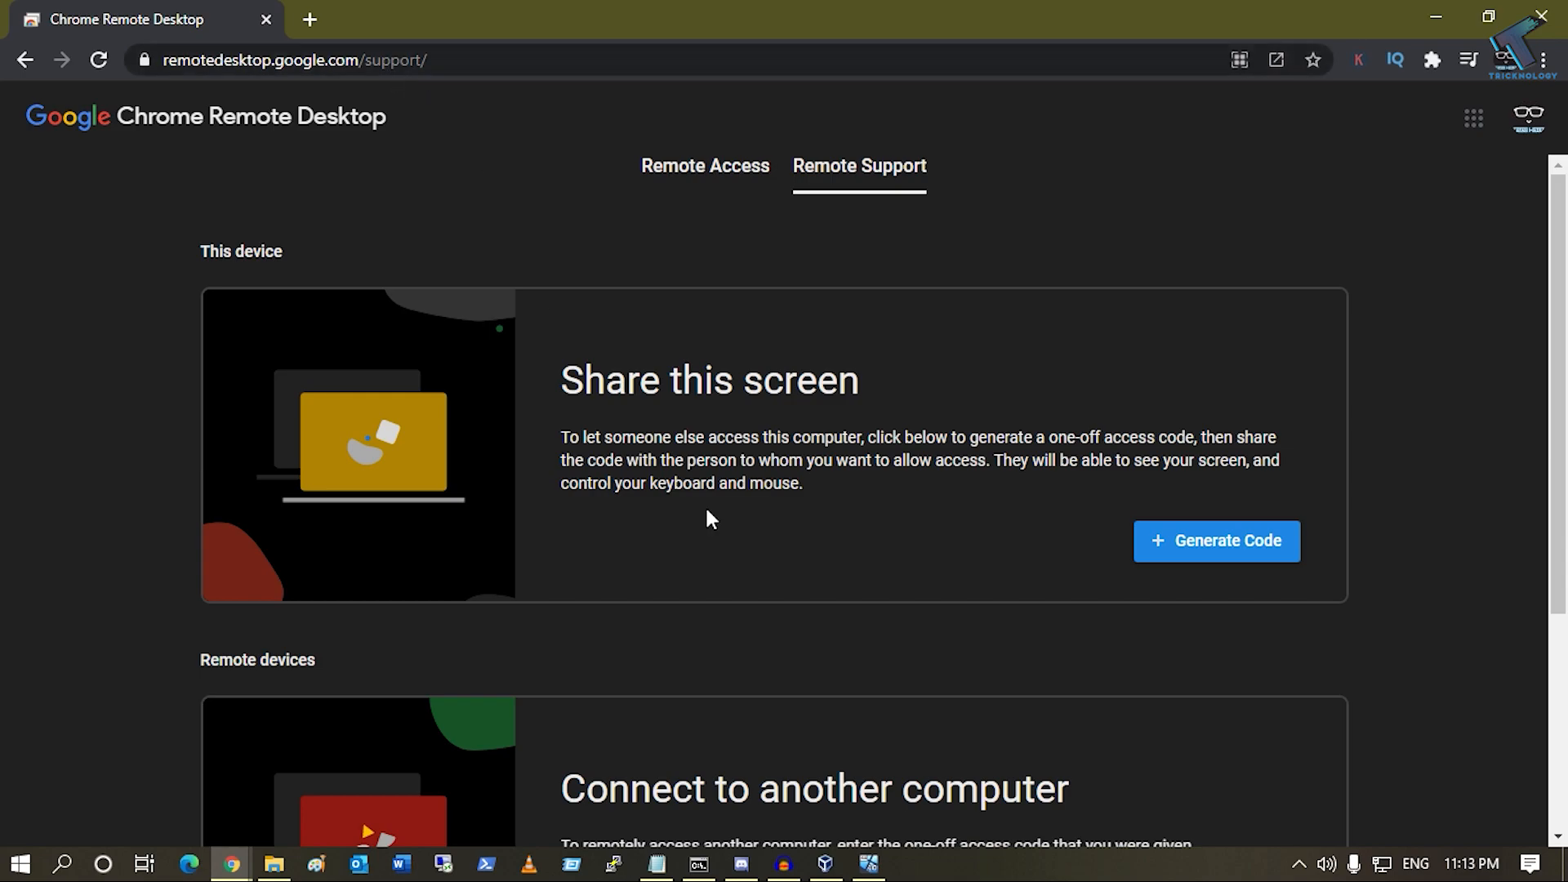
pyautogui.click(865, 863)
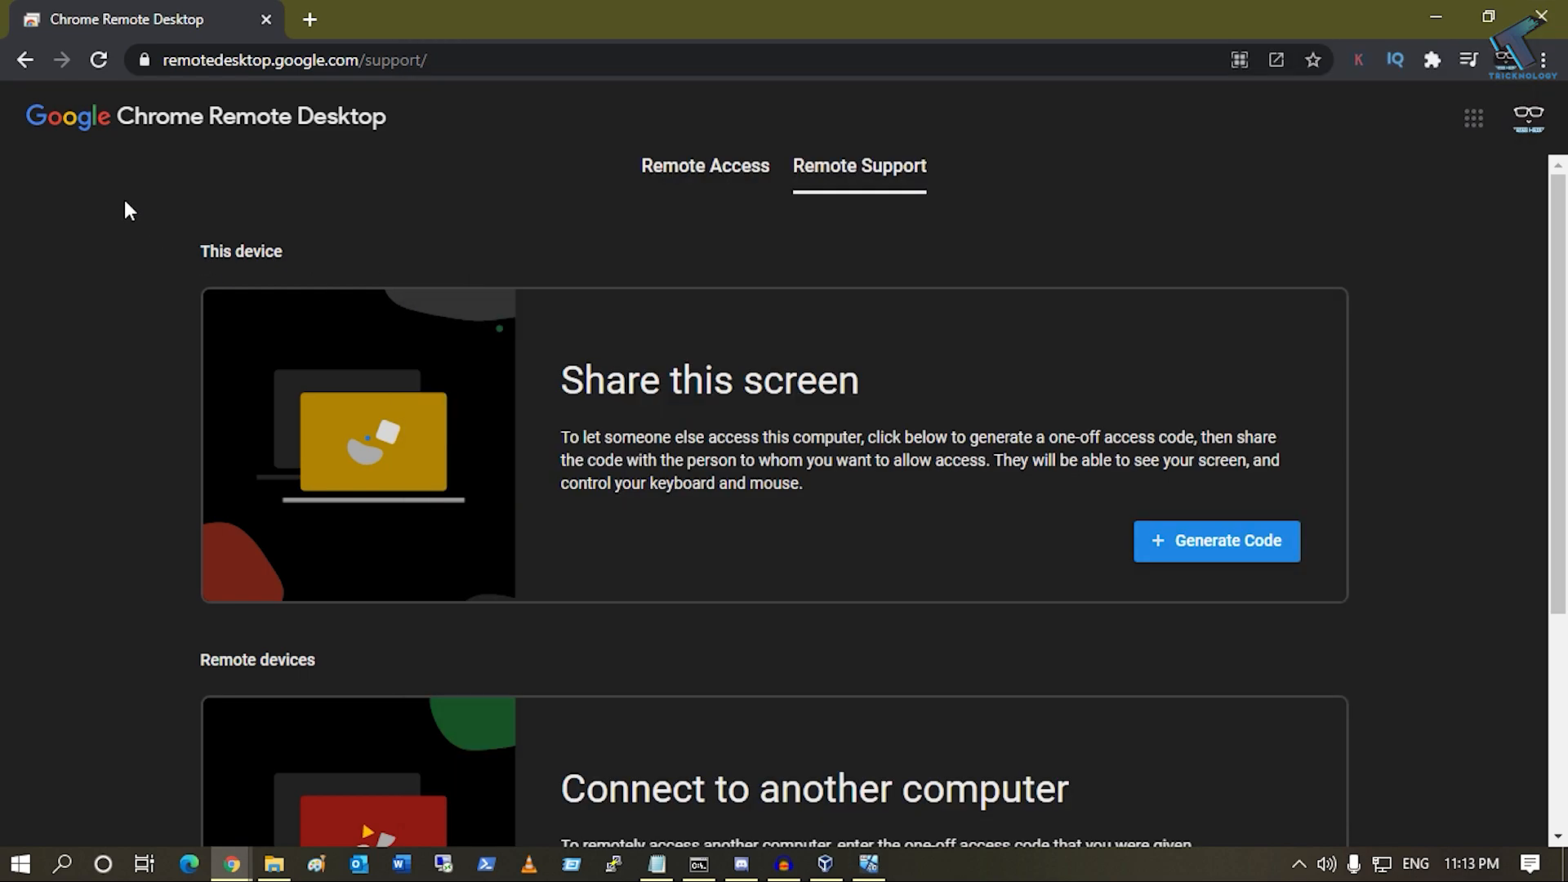
pyautogui.moveTo(430, 262)
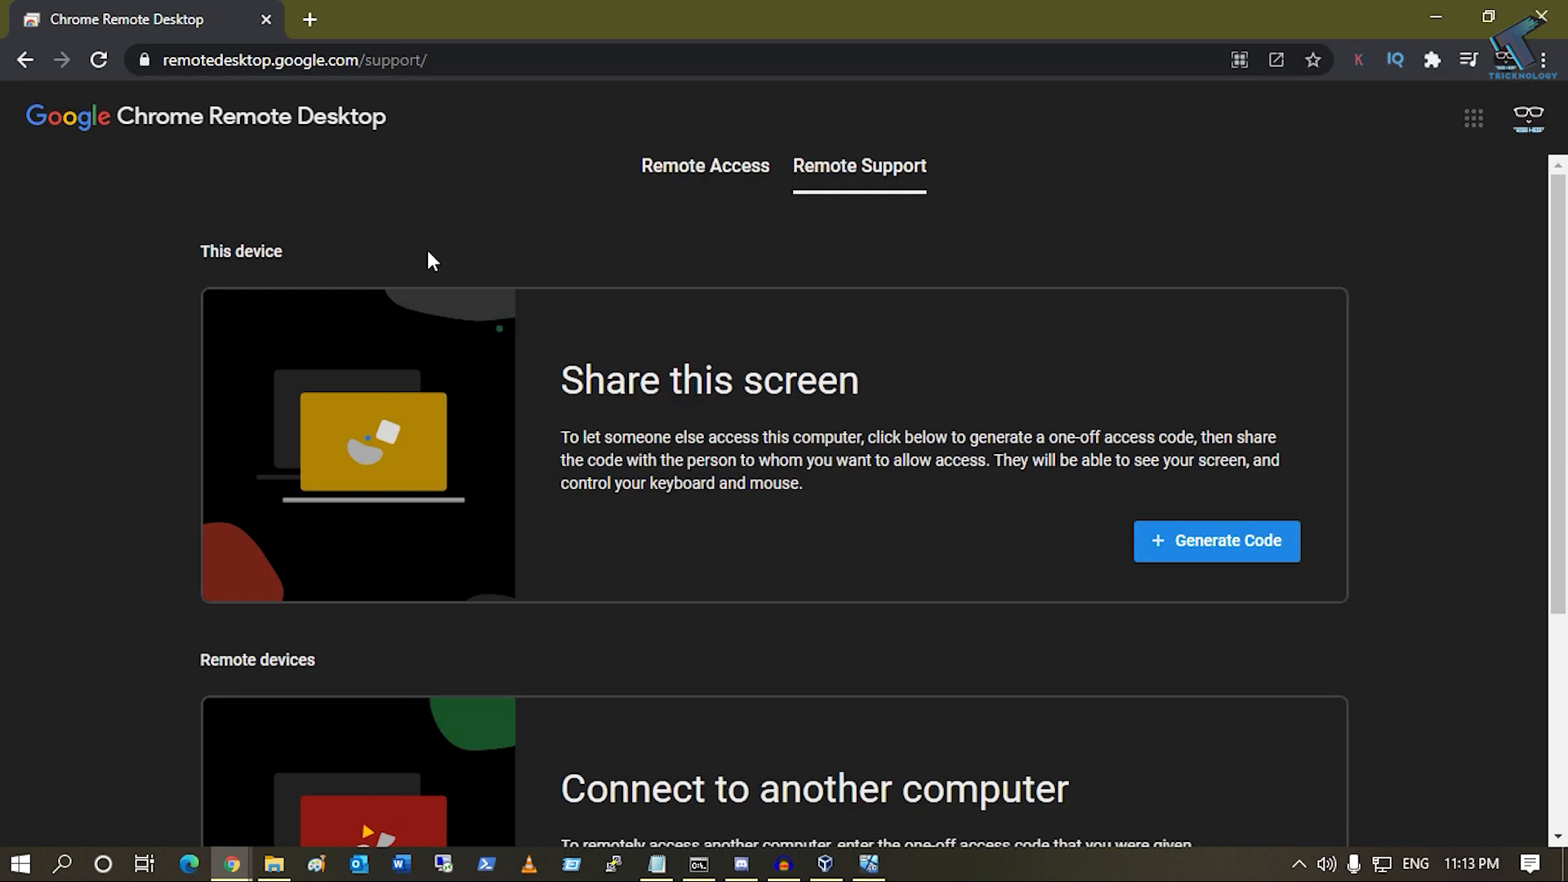
# In the VM's Chrome, search 'chrome remote desktop' and open the Chrome Remote Desktop site
pyautogui.click(866, 864)
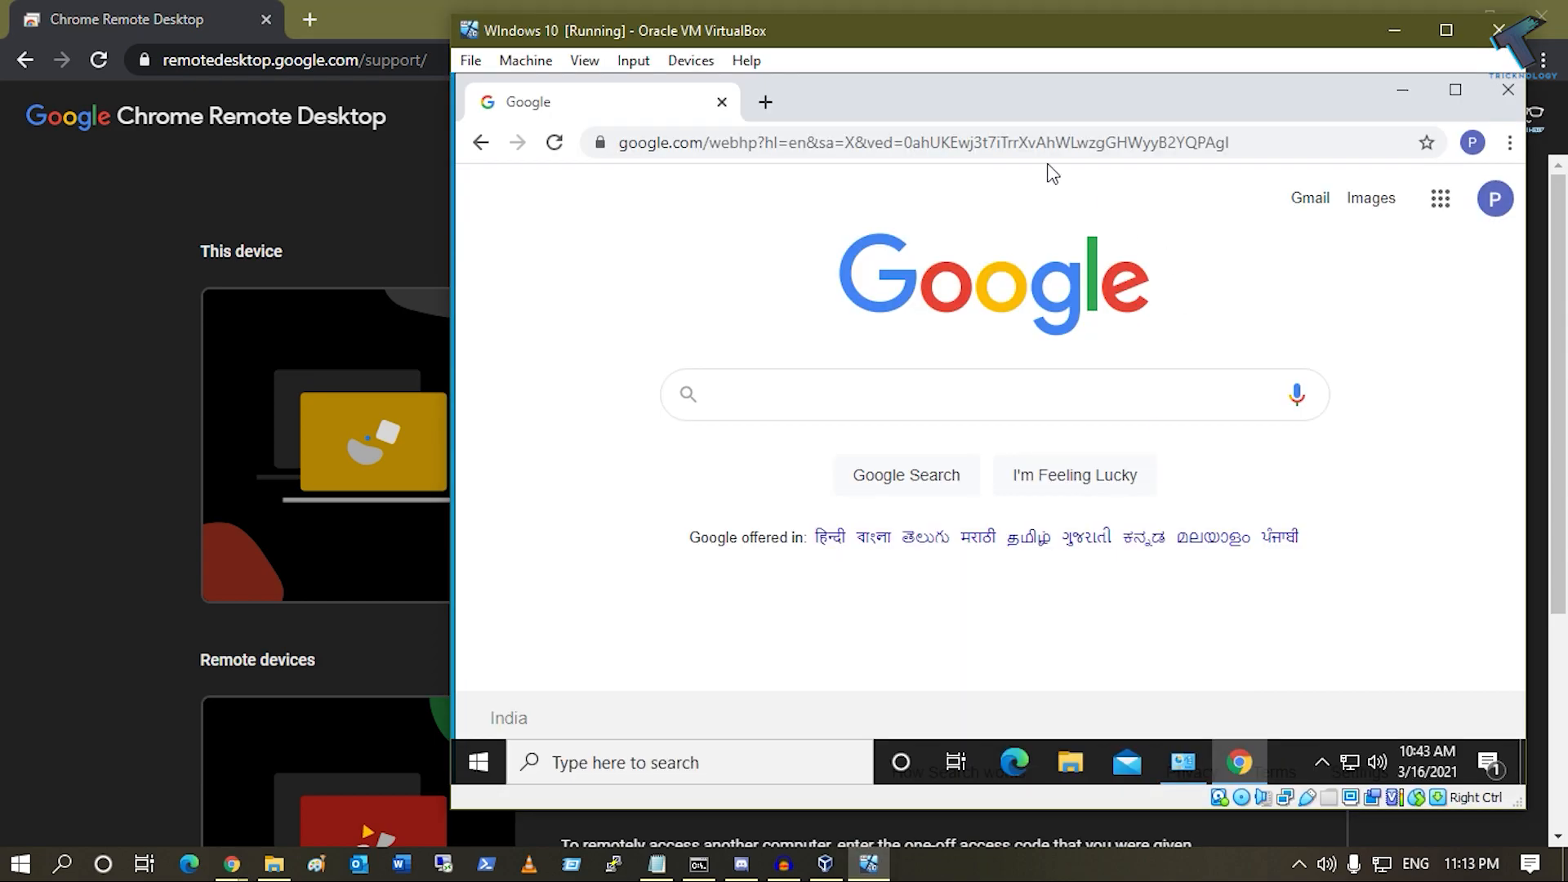
pyautogui.moveTo(860, 60)
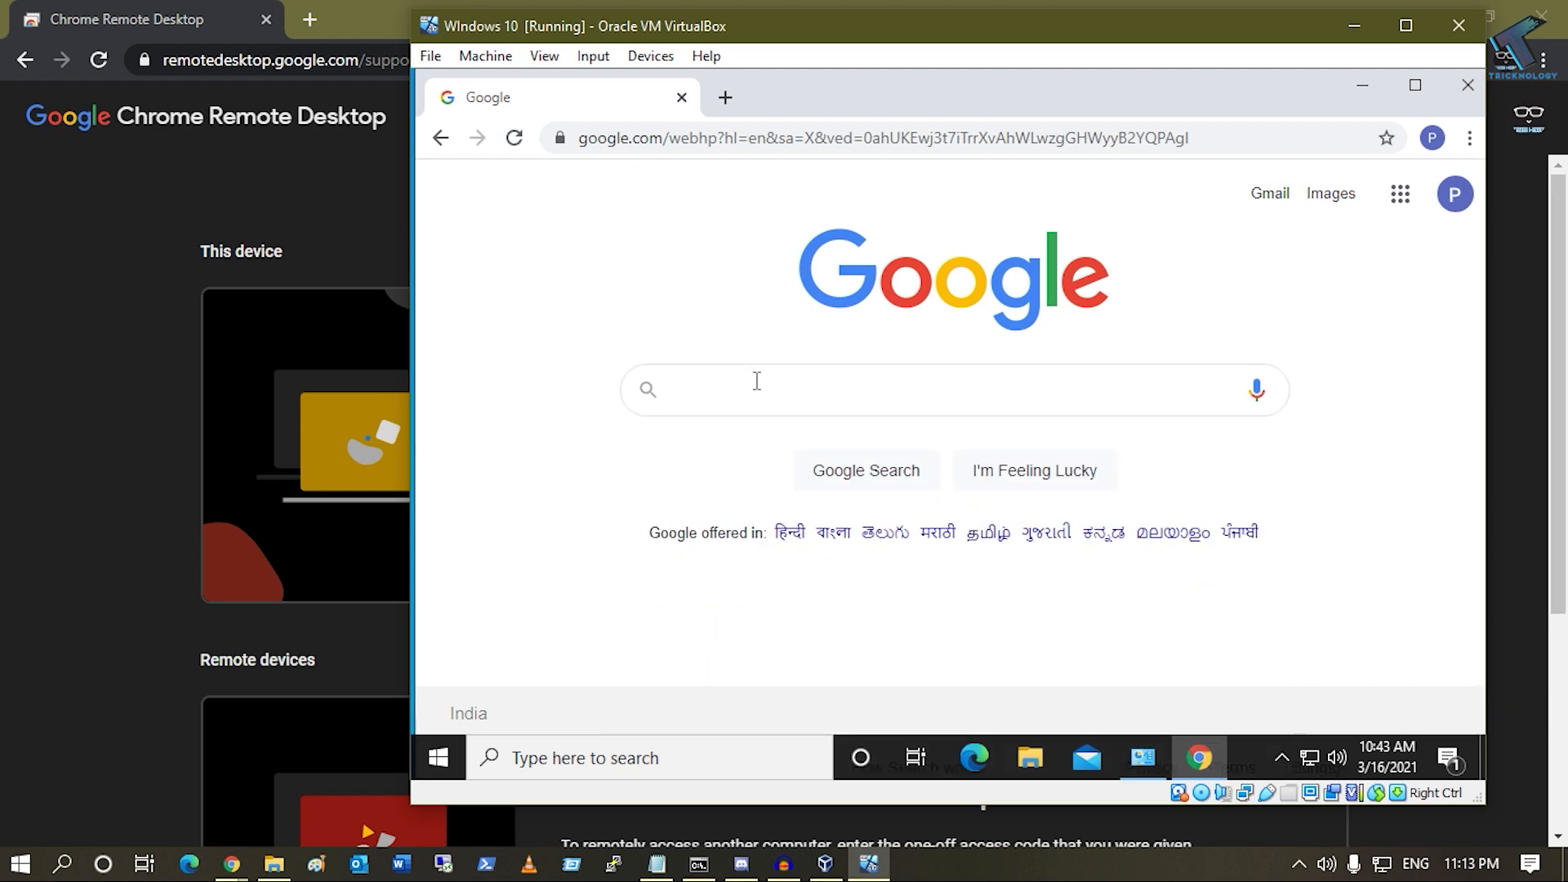
pyautogui.write('chrome remote de')
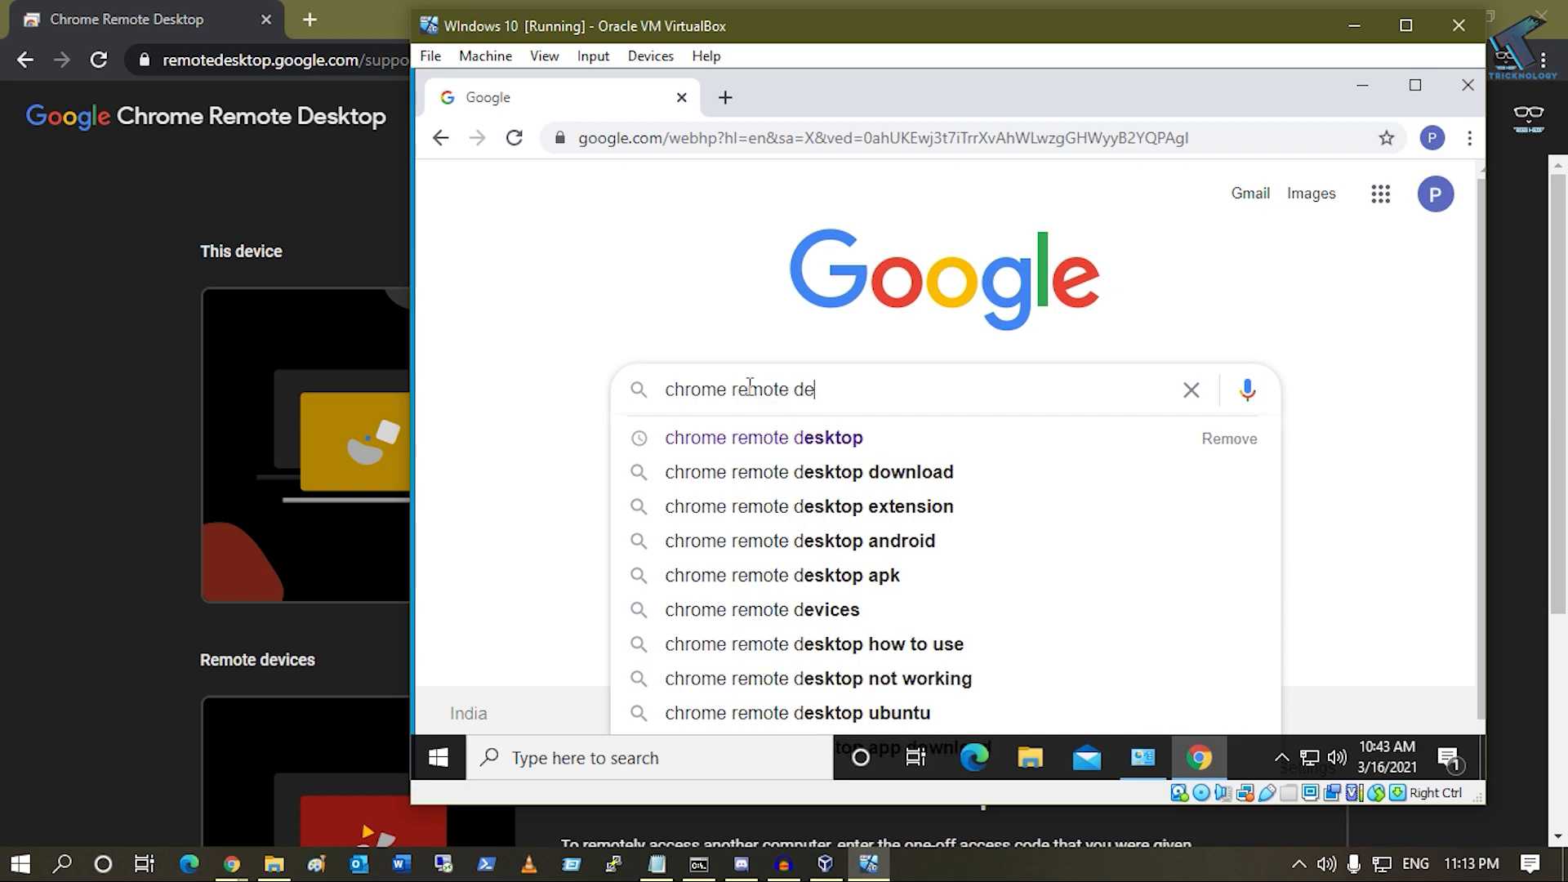
pyautogui.click(763, 437)
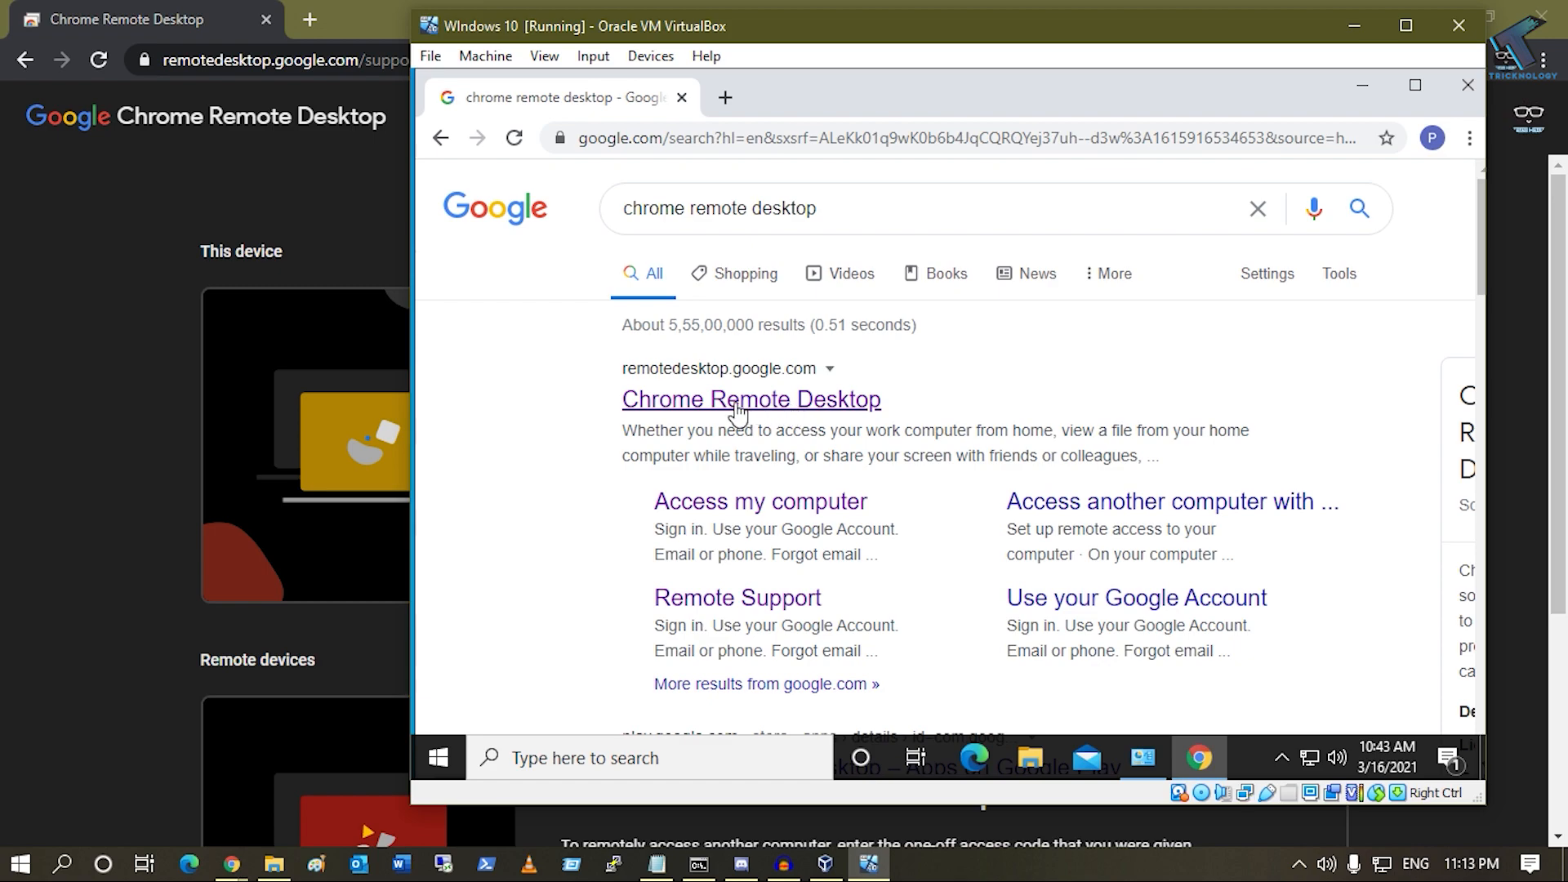
pyautogui.click(751, 399)
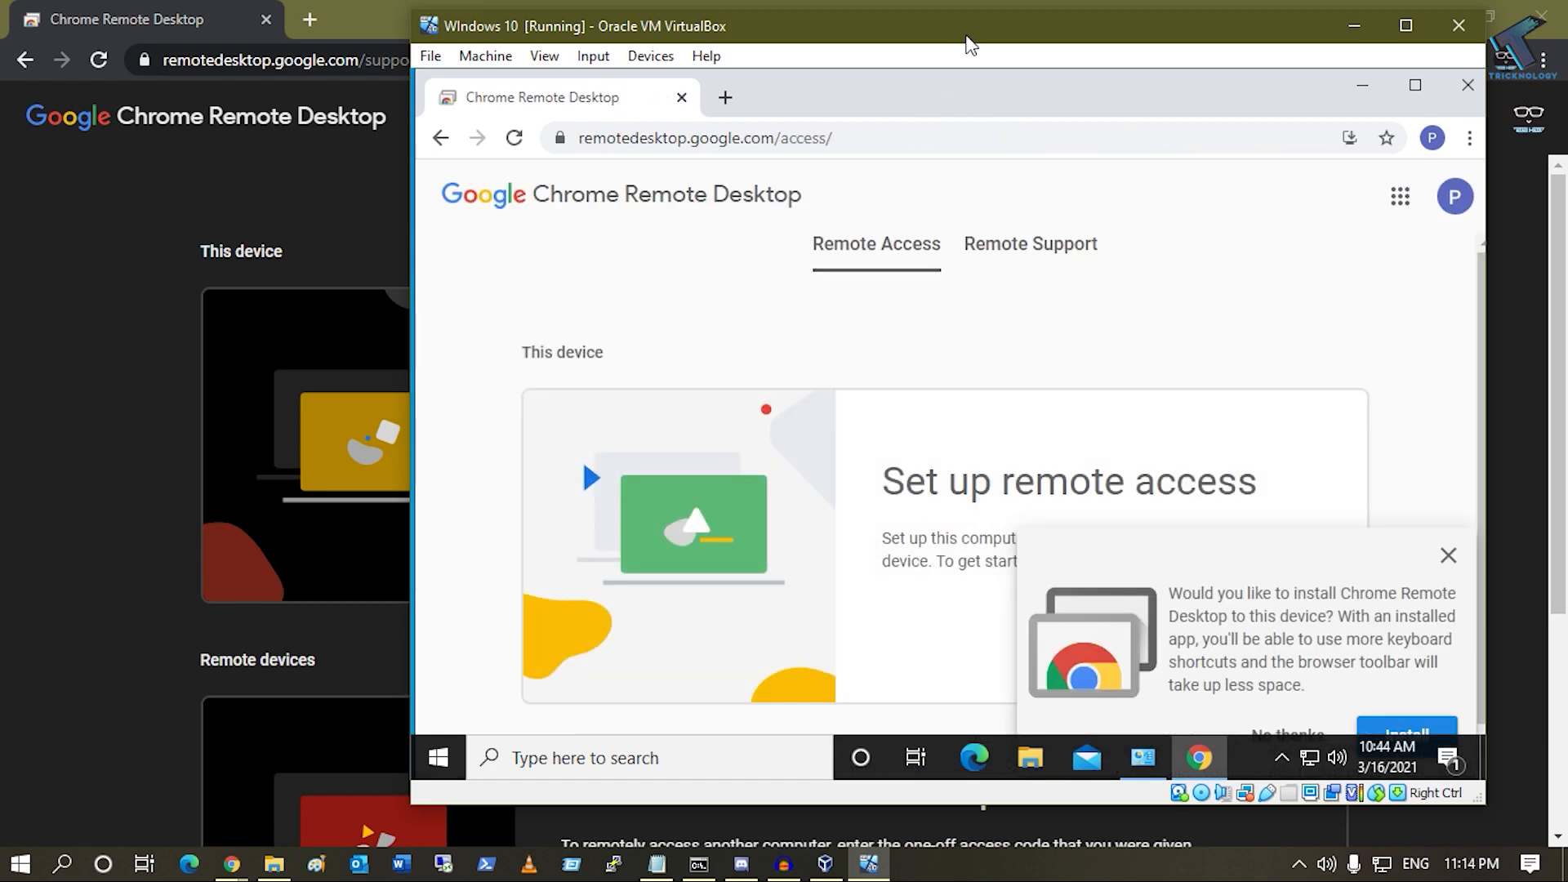
# Maximize the VM and browser, then download from Remote Support's Share this screen card
pyautogui.click(1404, 25)
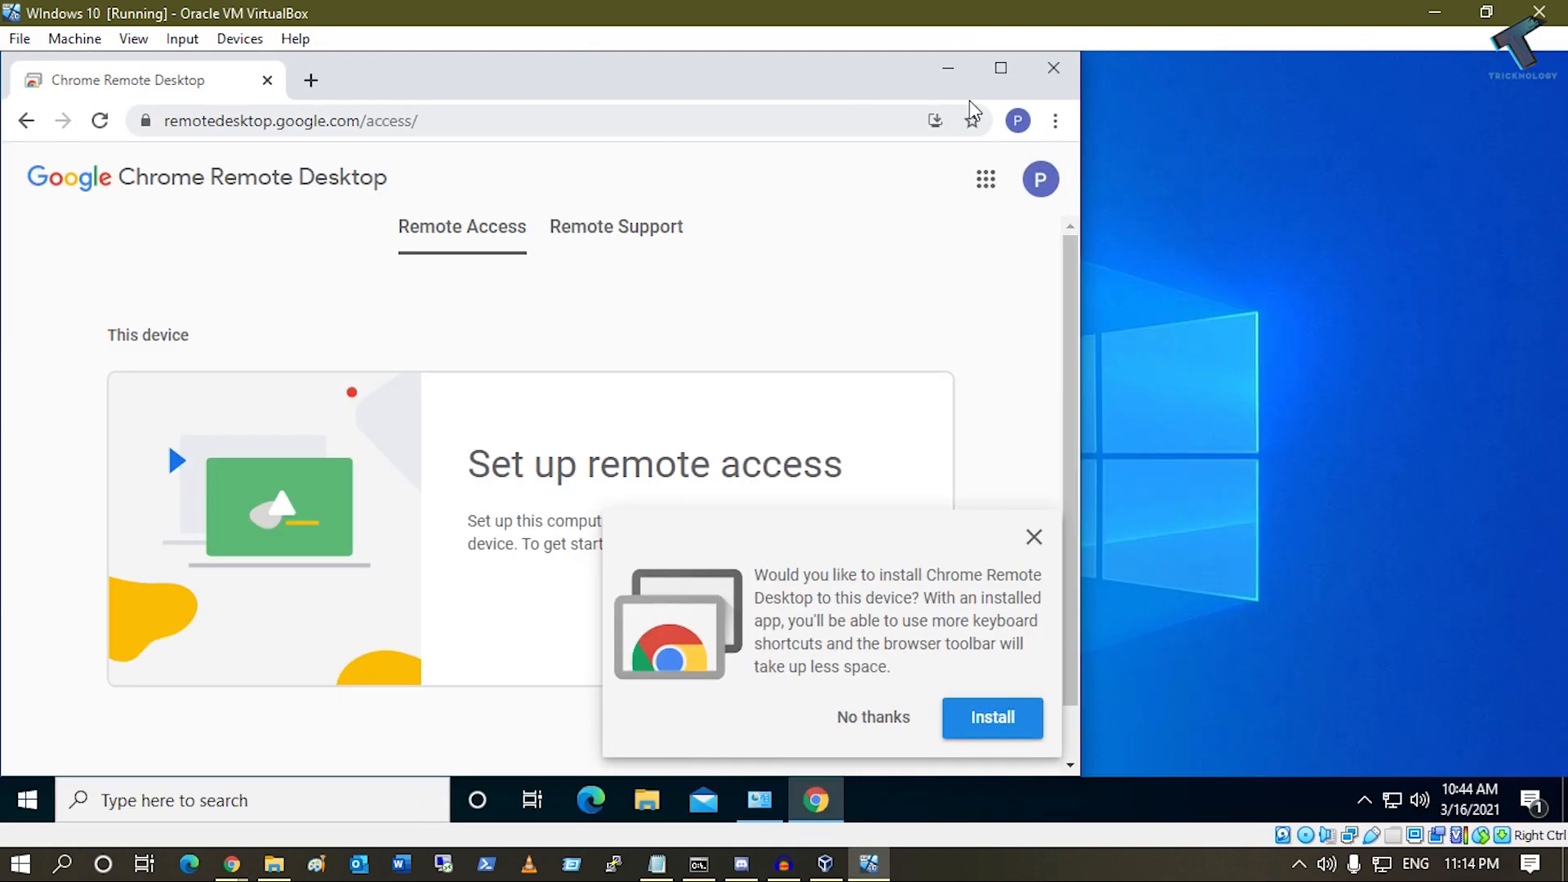
pyautogui.click(999, 68)
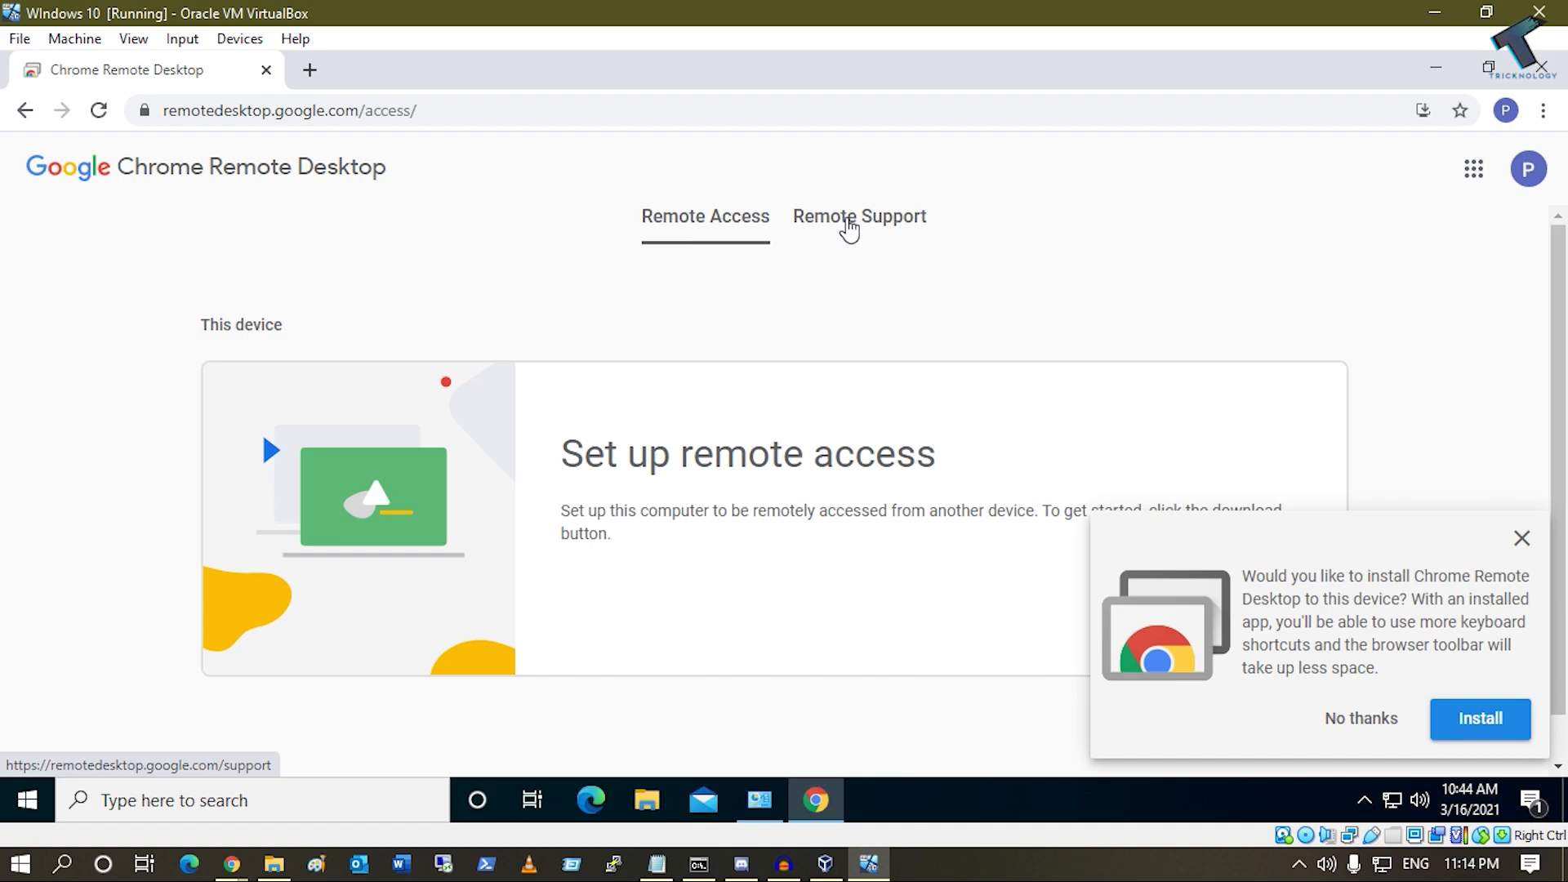
pyautogui.click(859, 216)
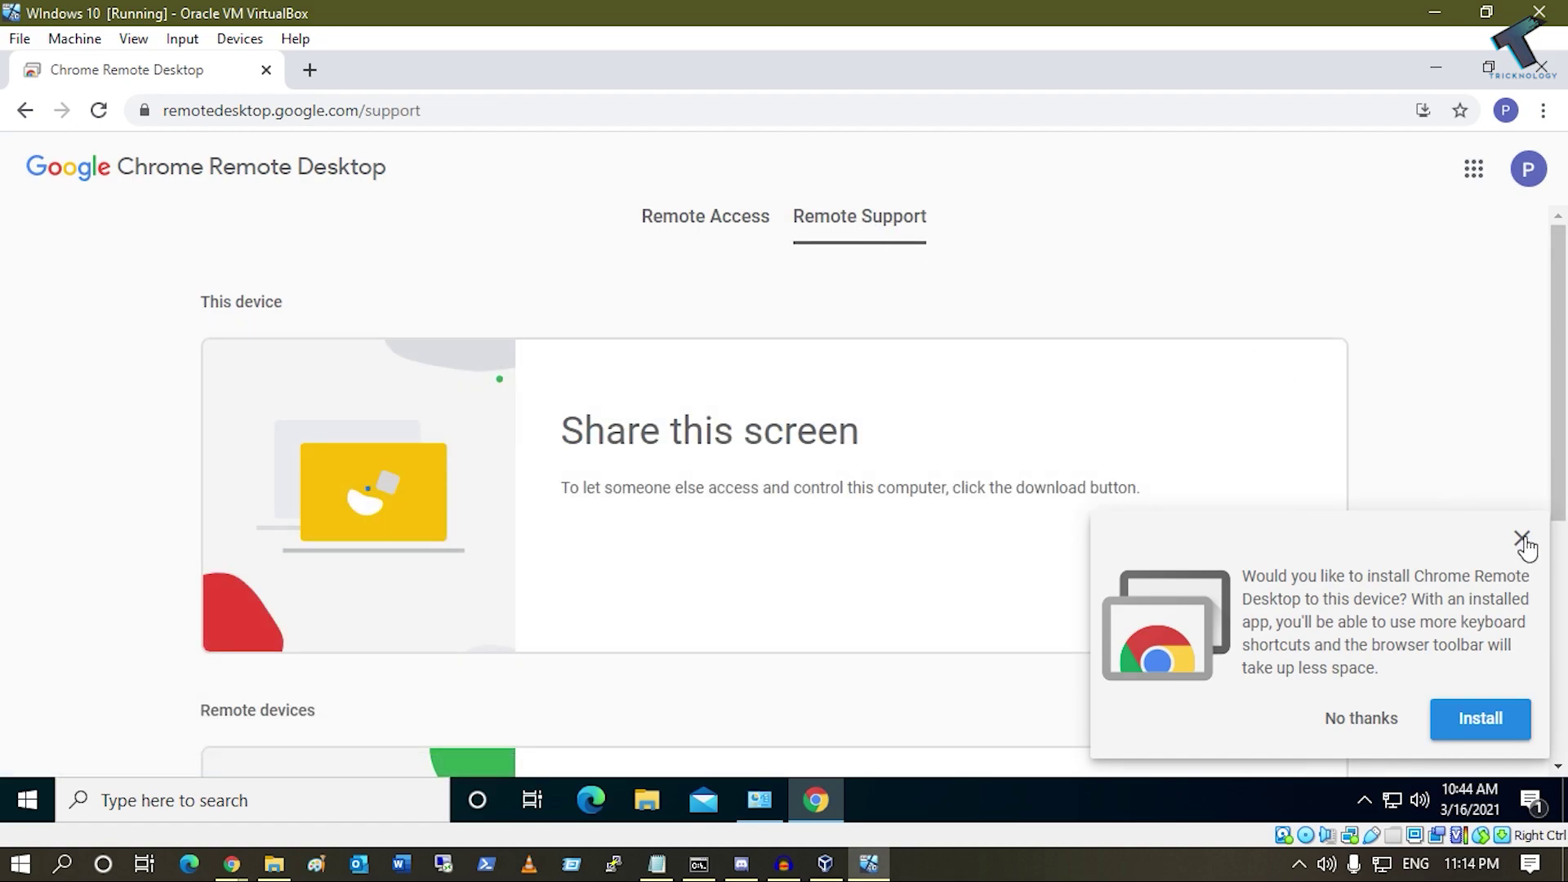
pyautogui.click(1523, 538)
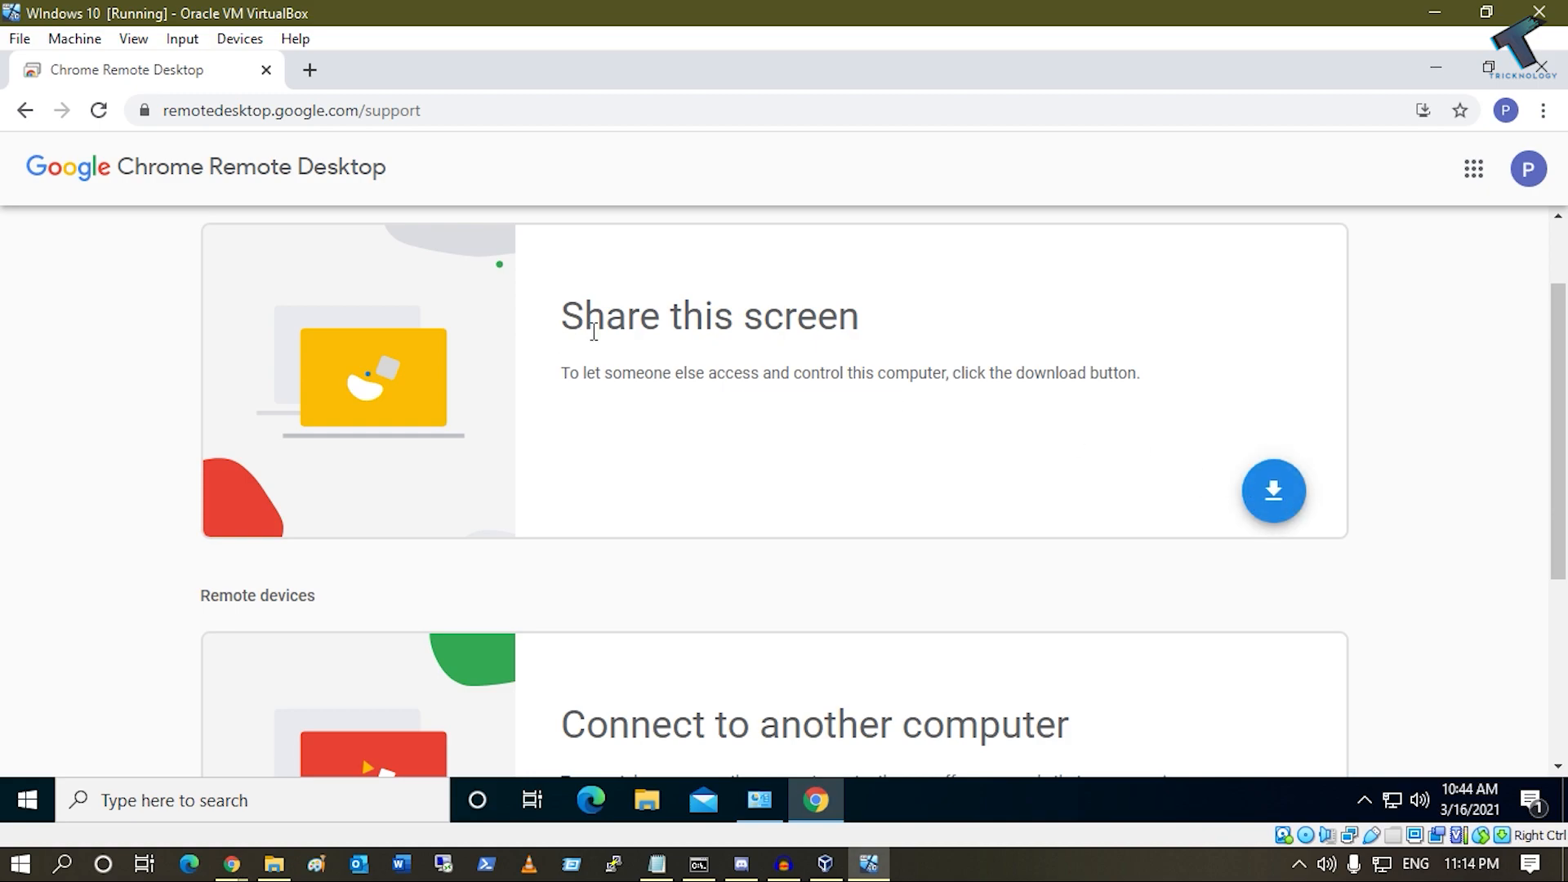
pyautogui.click(1273, 490)
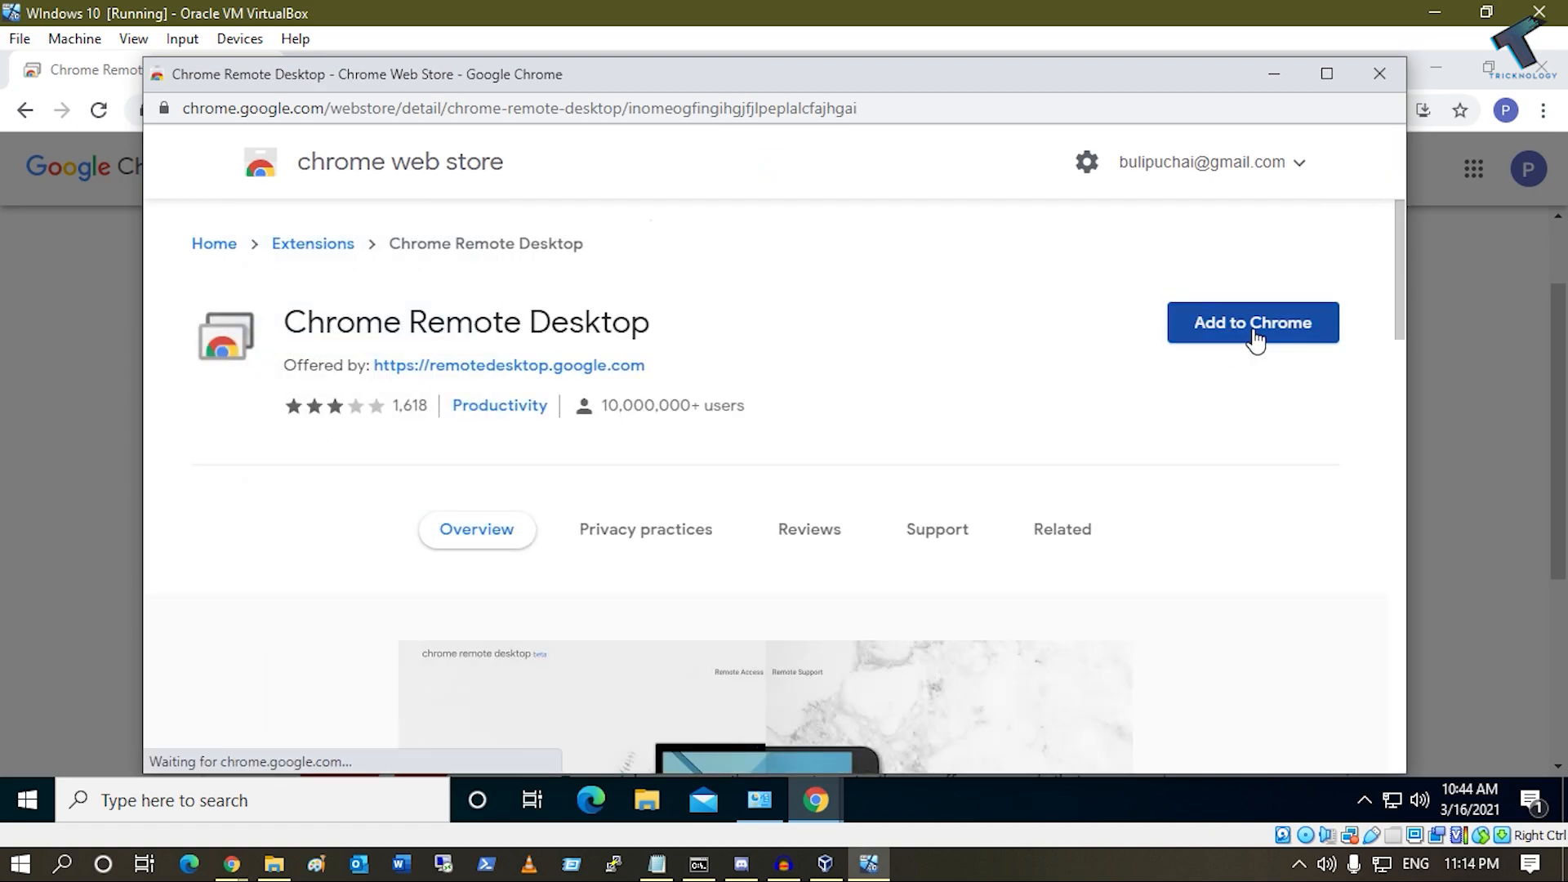
# Add the Chrome Remote Desktop extension to the VM's Chrome and confirm it
pyautogui.click(1252, 322)
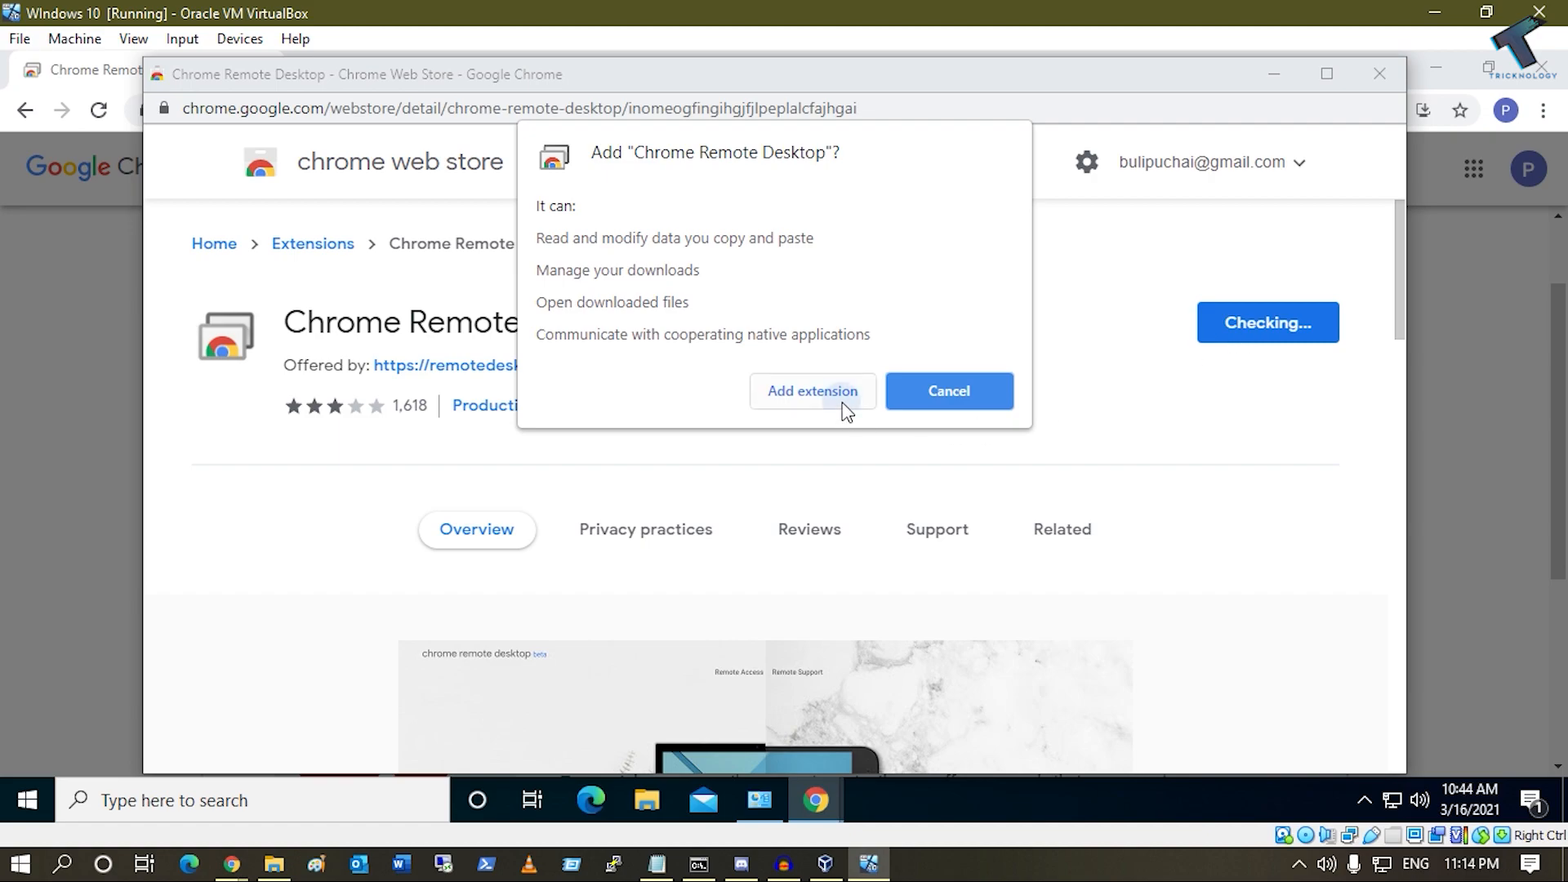
pyautogui.click(811, 390)
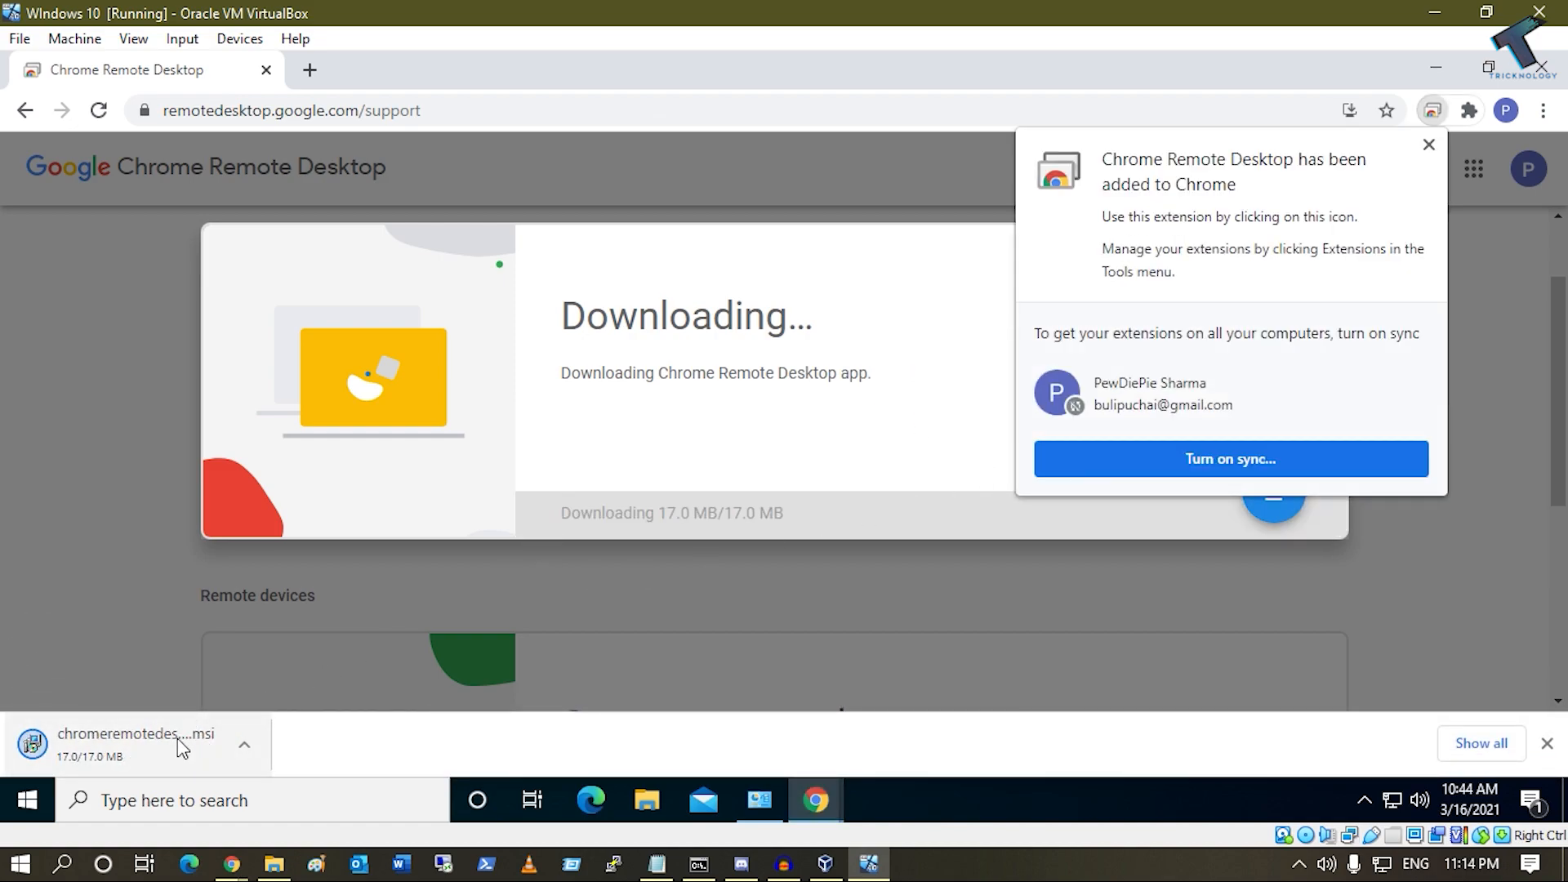
# Run the downloaded host installer, accepting the terms to install Chrome Remote Desktop
pyautogui.click(1428, 144)
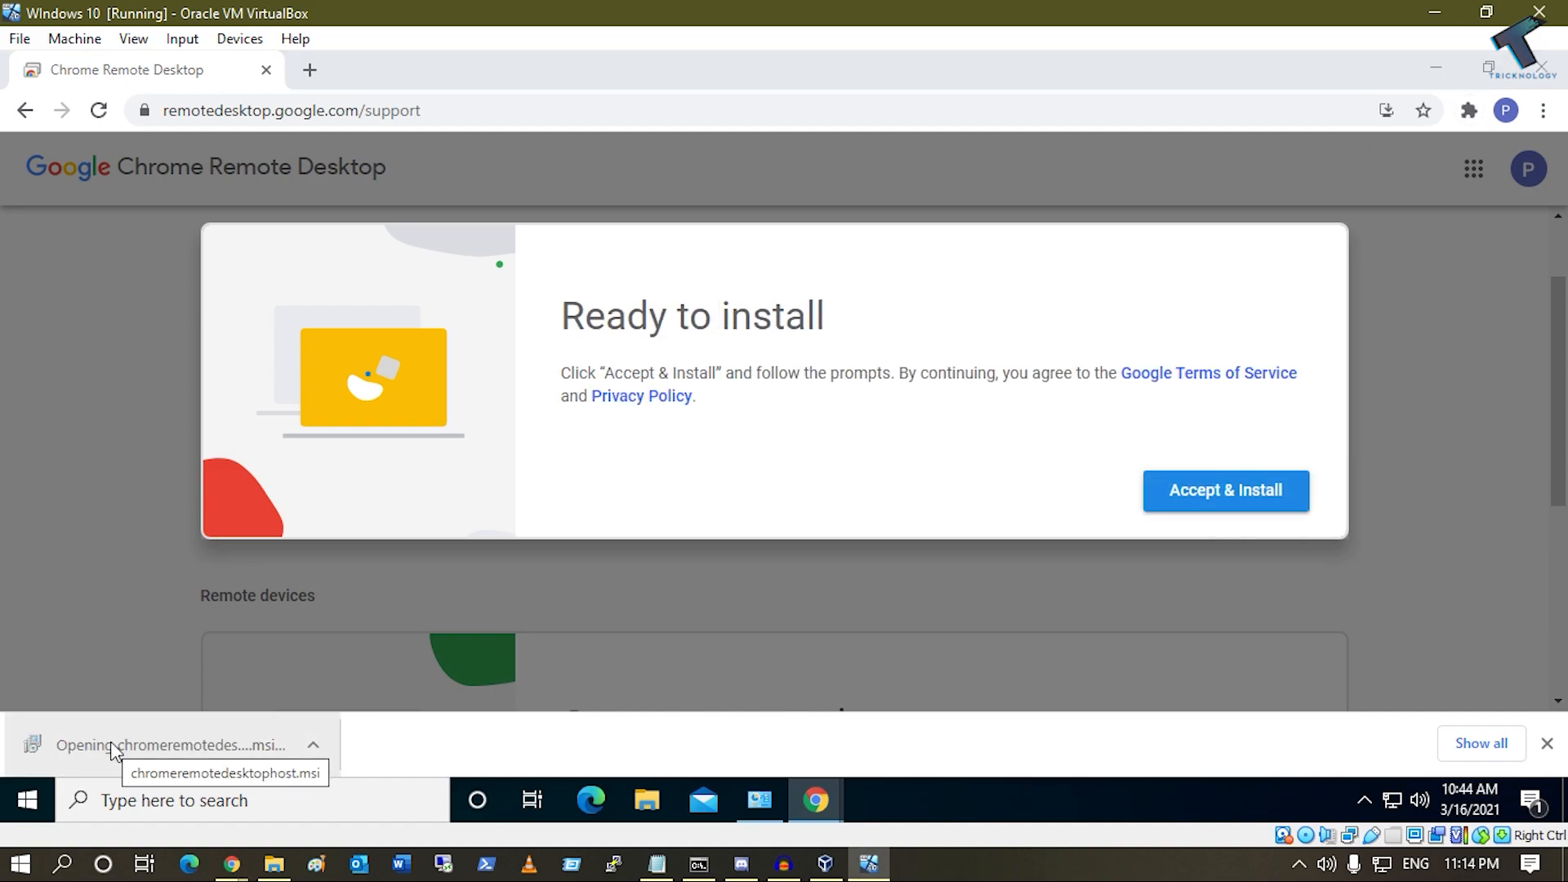
pyautogui.click(1224, 490)
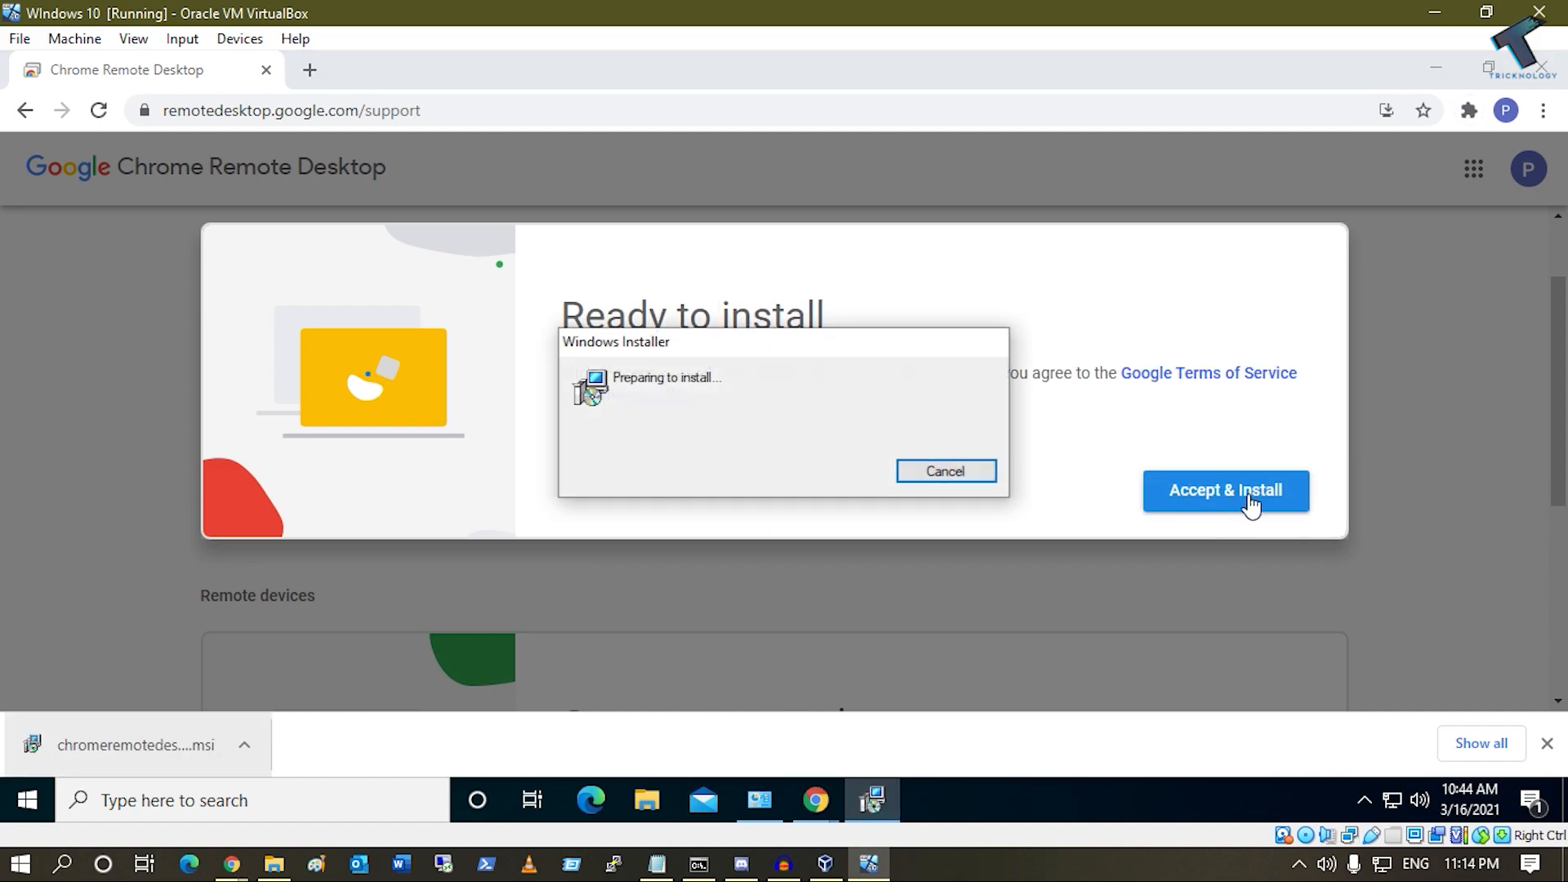
pyautogui.click(1224, 490)
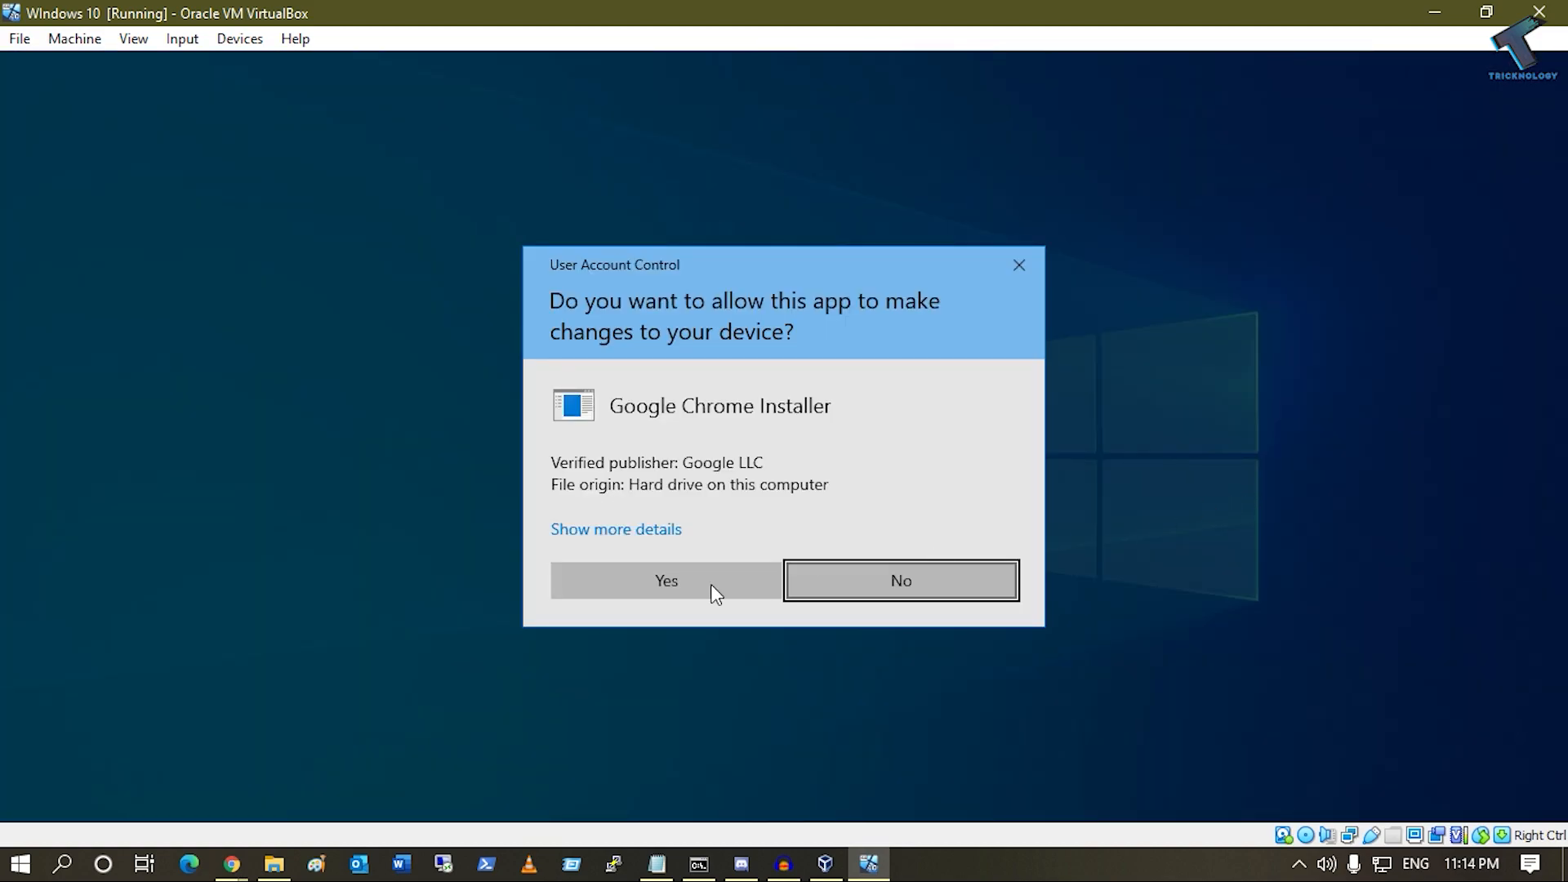
pyautogui.click(665, 580)
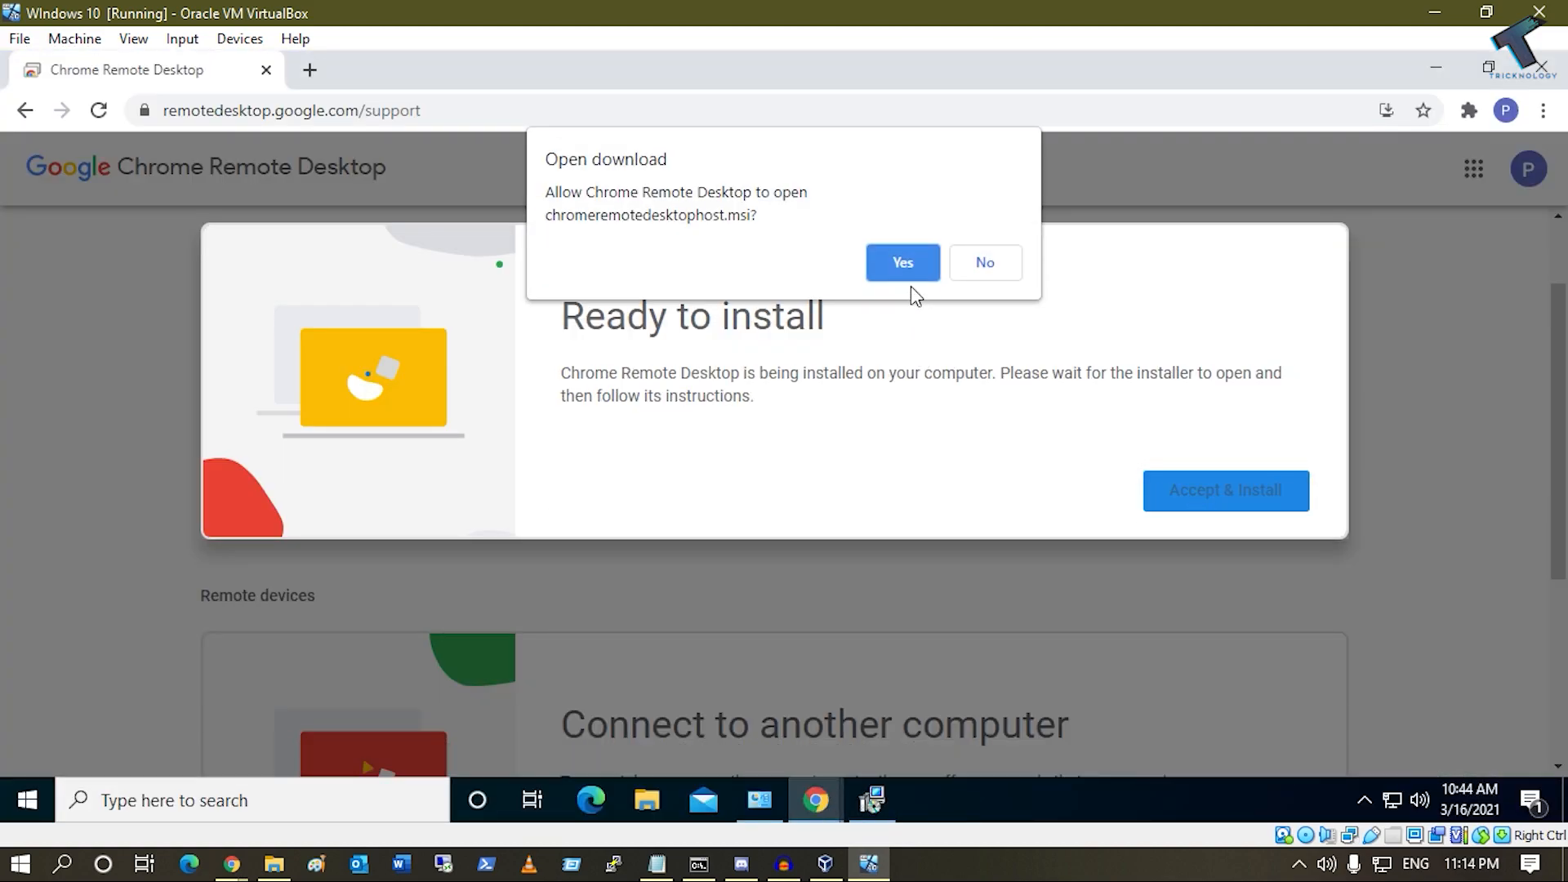
# Dismiss the duplicate installer's installation-in-progress warning and confirm cancelling it
pyautogui.click(901, 262)
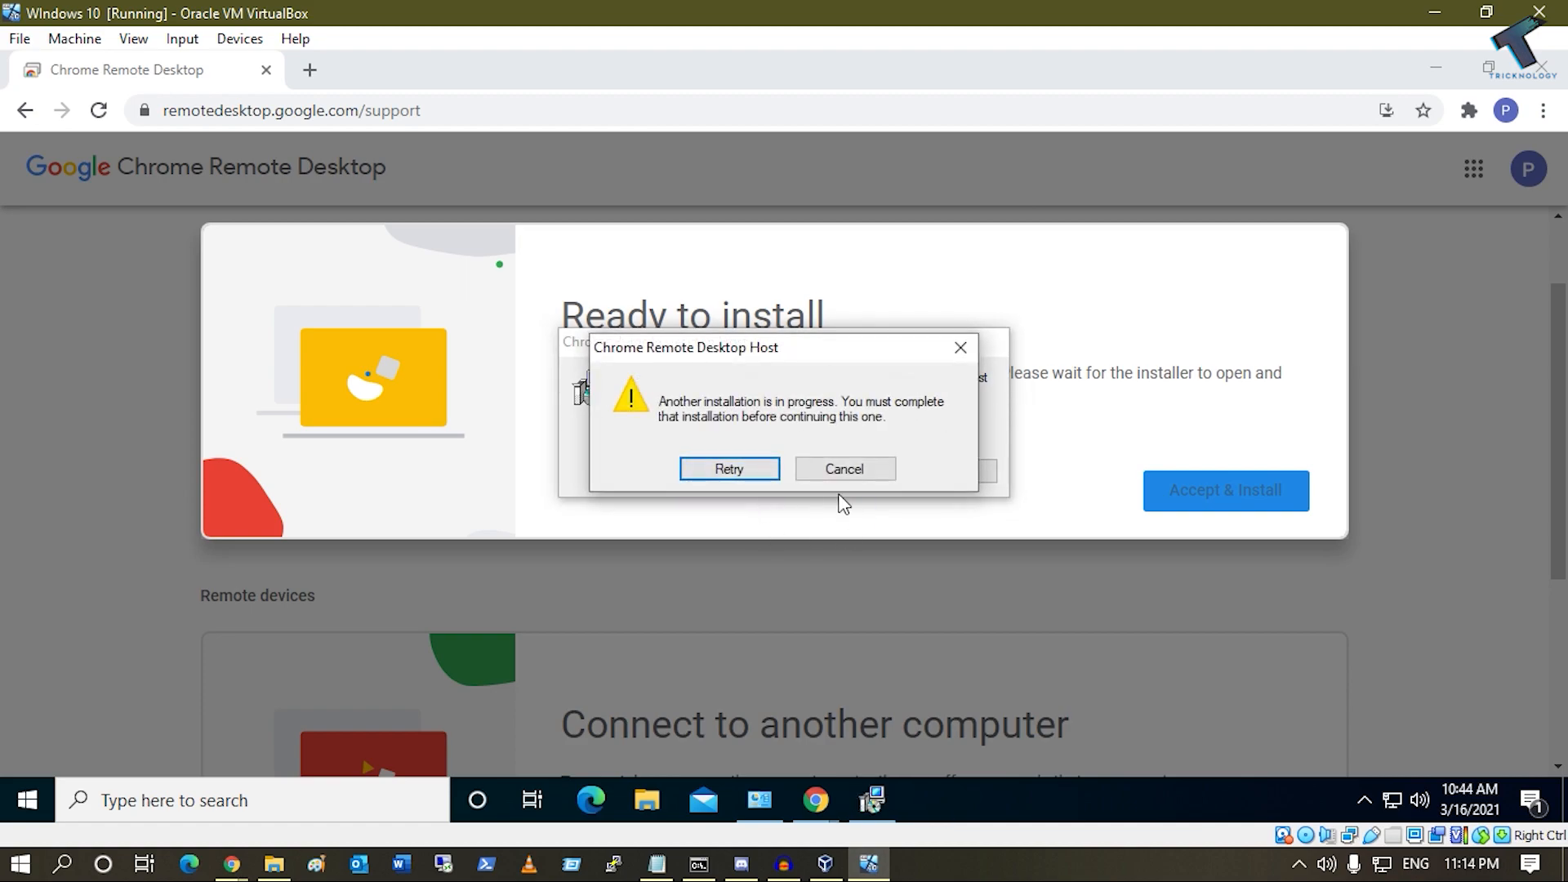
pyautogui.click(842, 468)
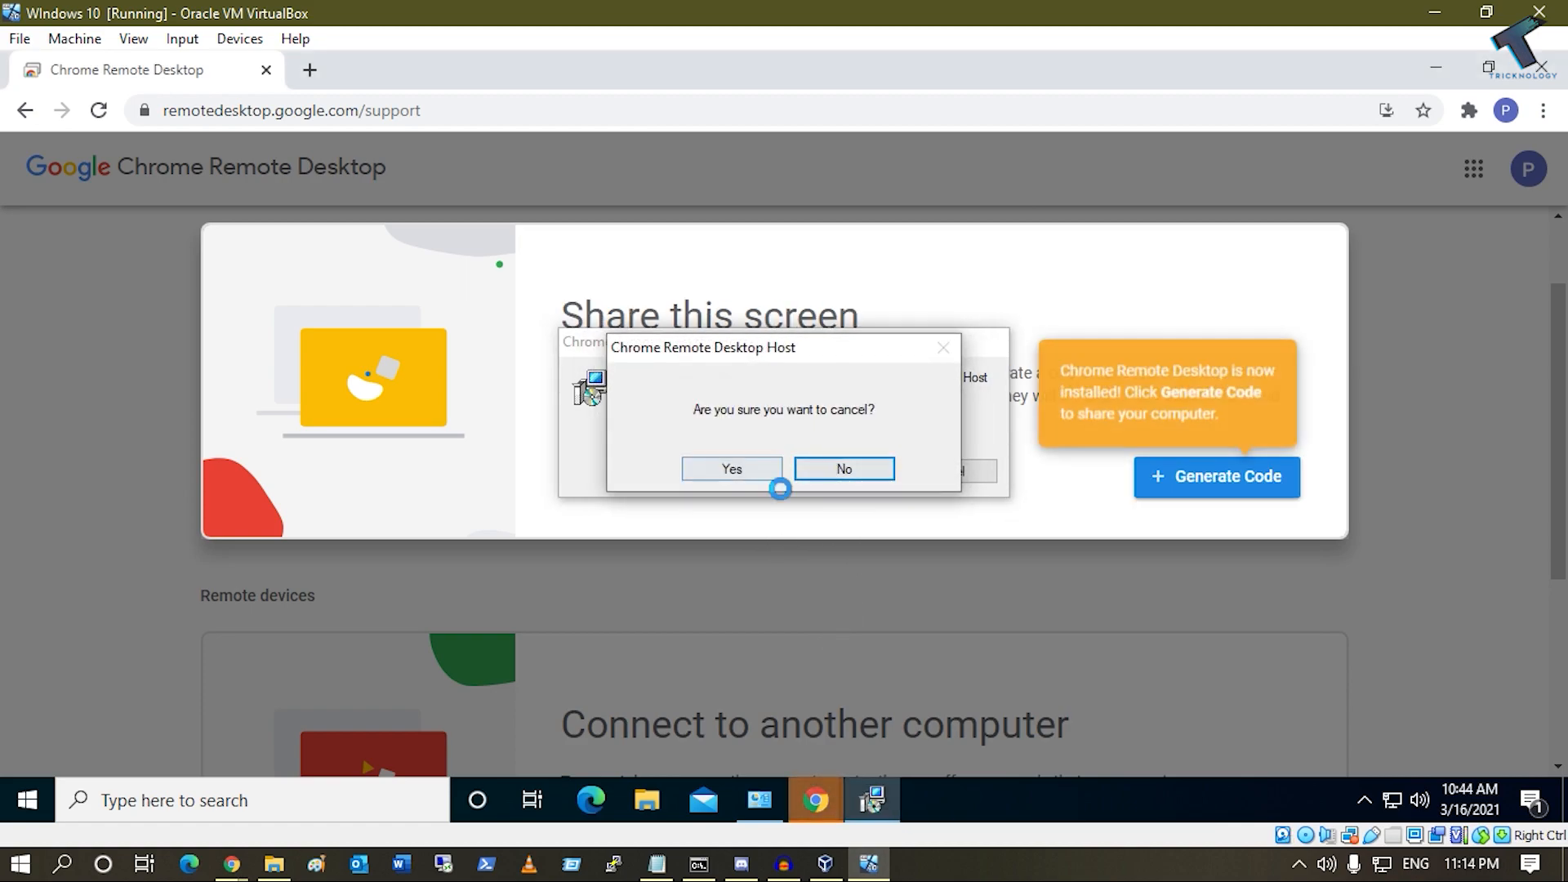
pyautogui.click(730, 468)
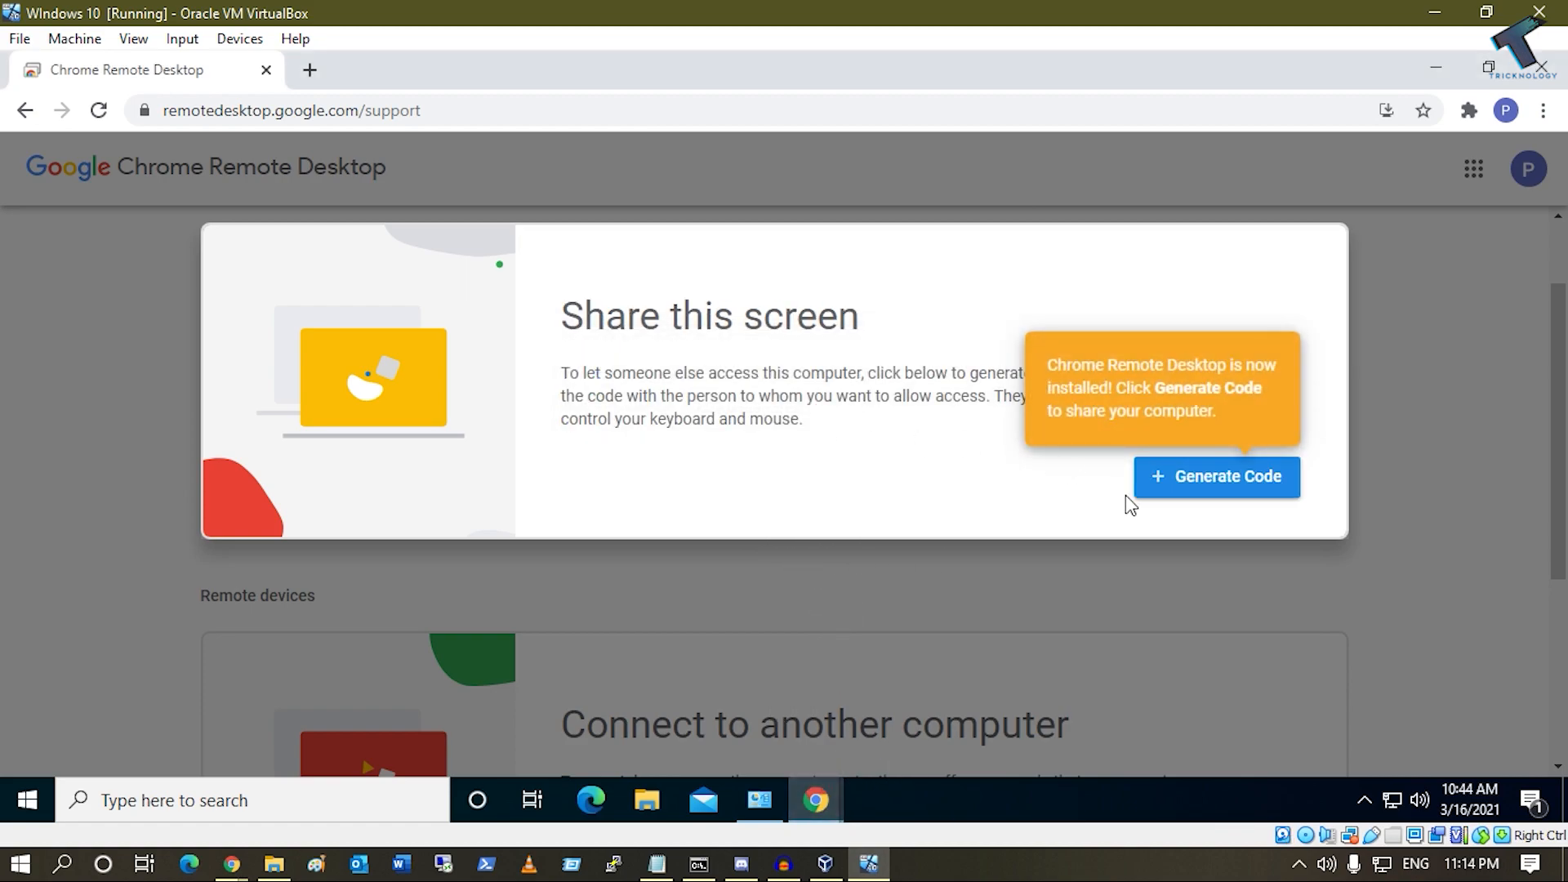
pyautogui.moveTo(1247, 490)
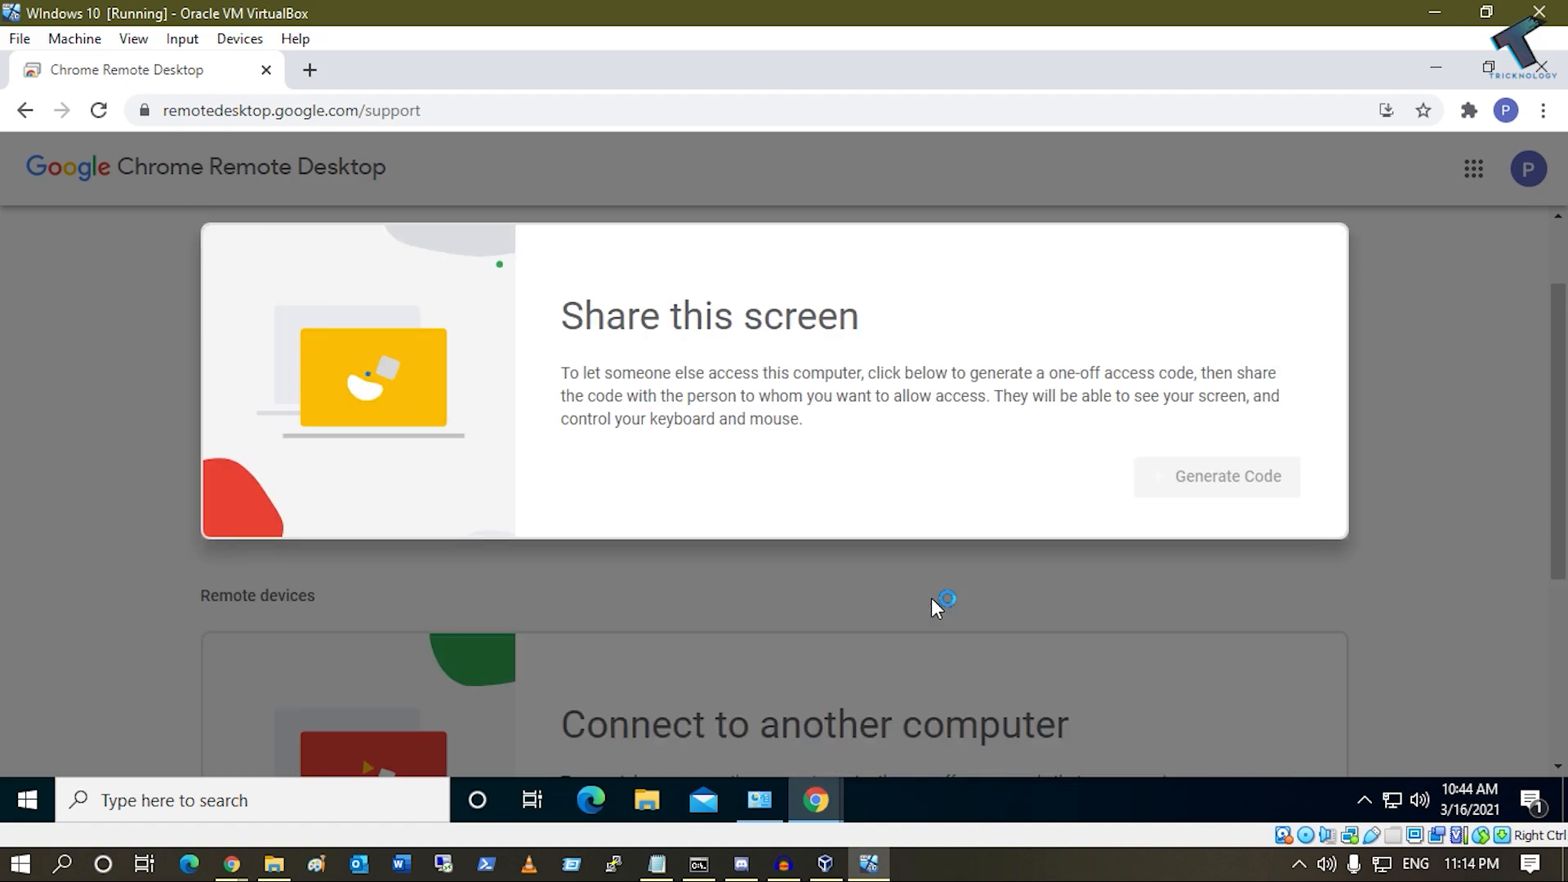
pyautogui.moveTo(935, 600)
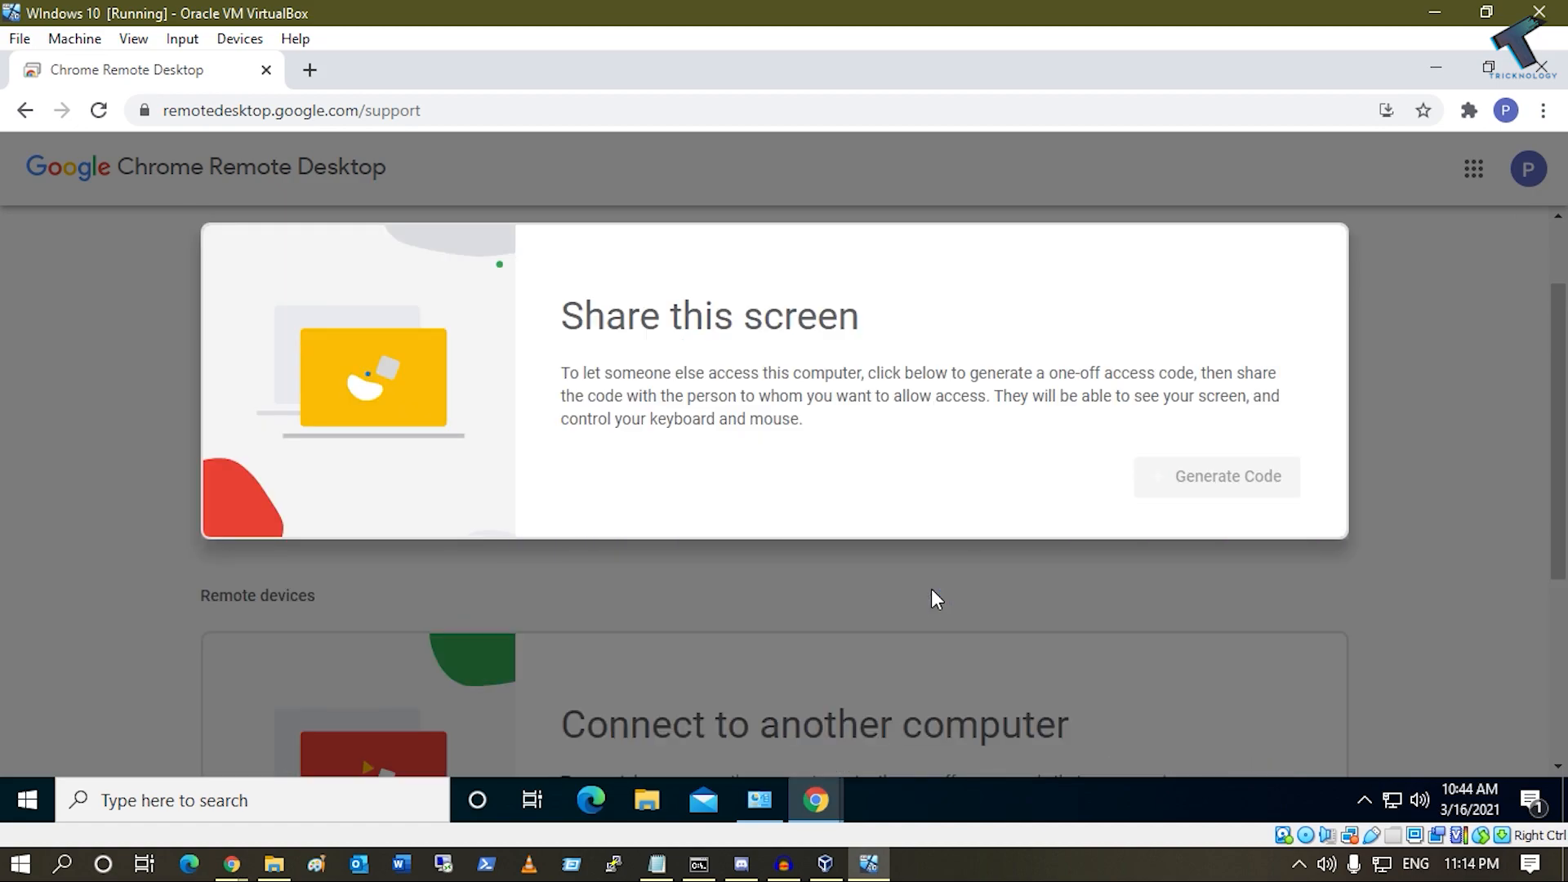
pyautogui.click(1216, 476)
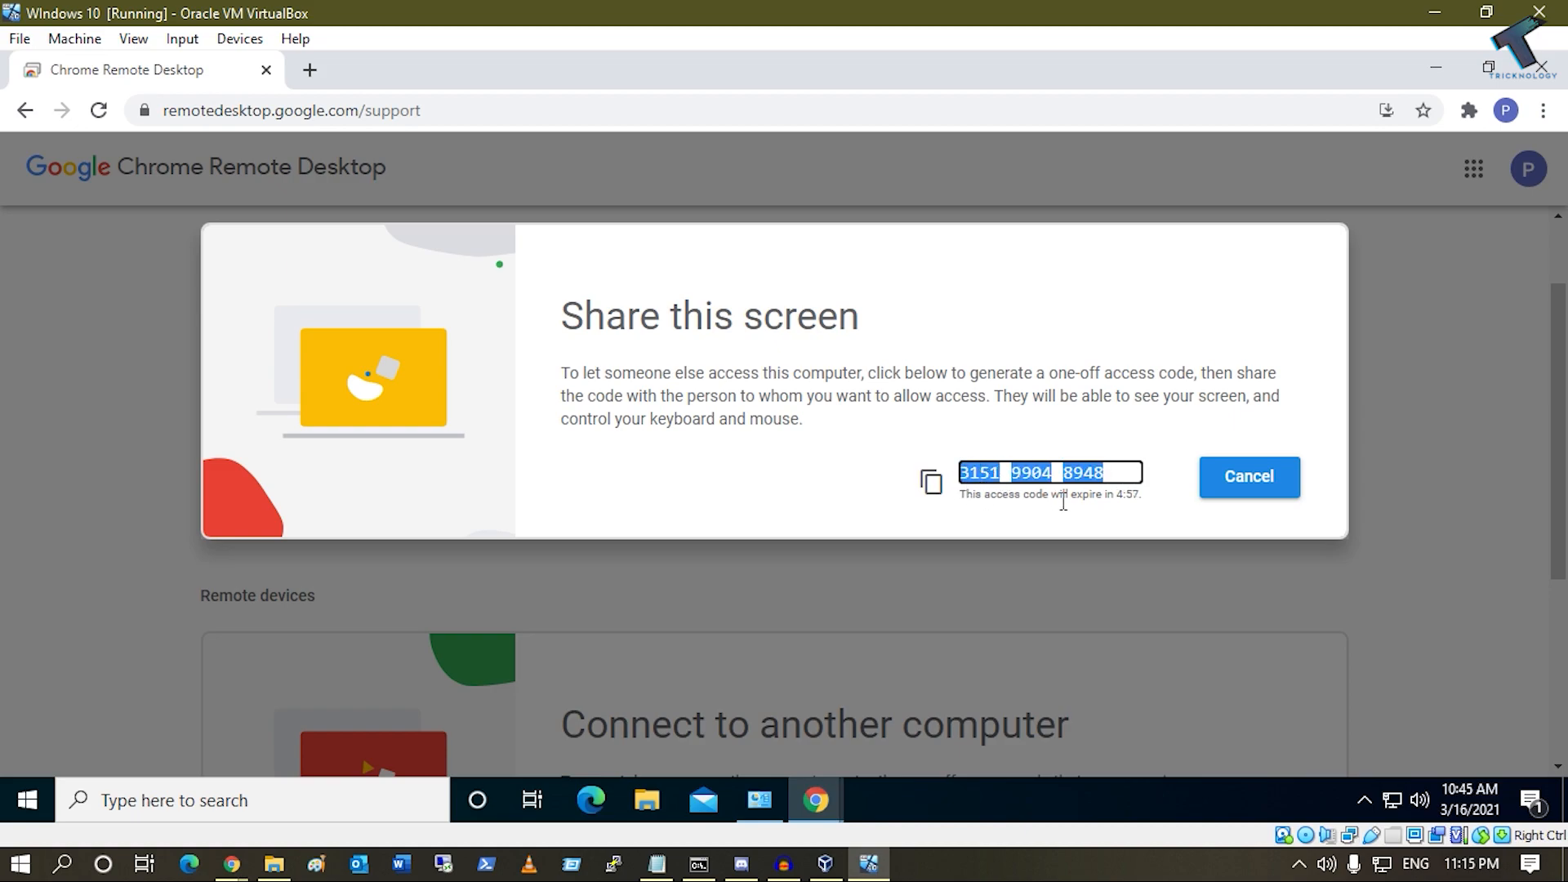
pyautogui.click(1246, 475)
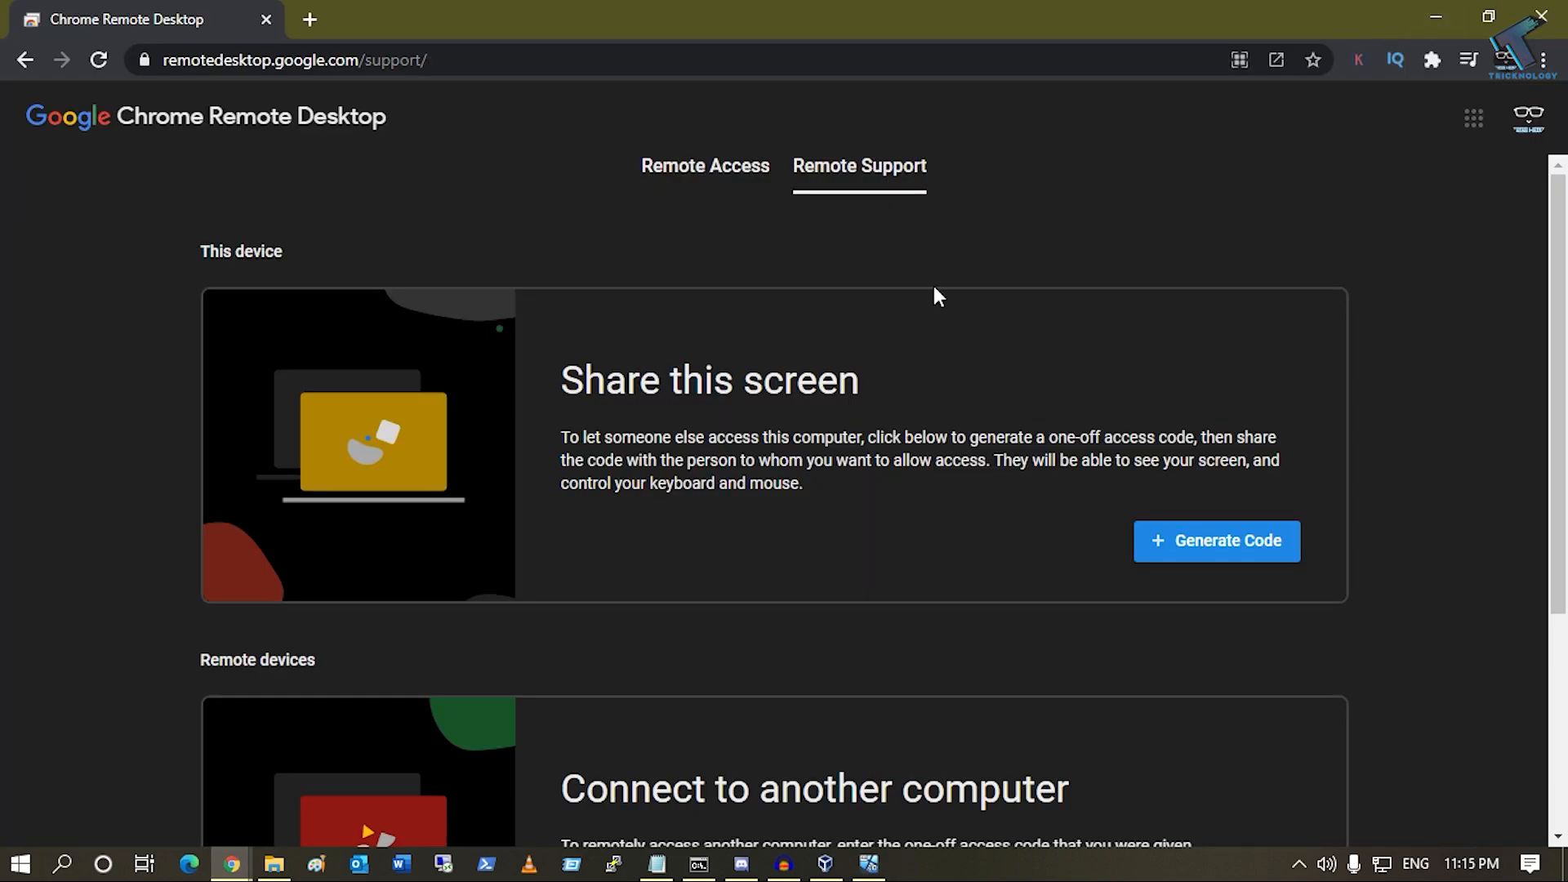
pyautogui.moveTo(800, 440)
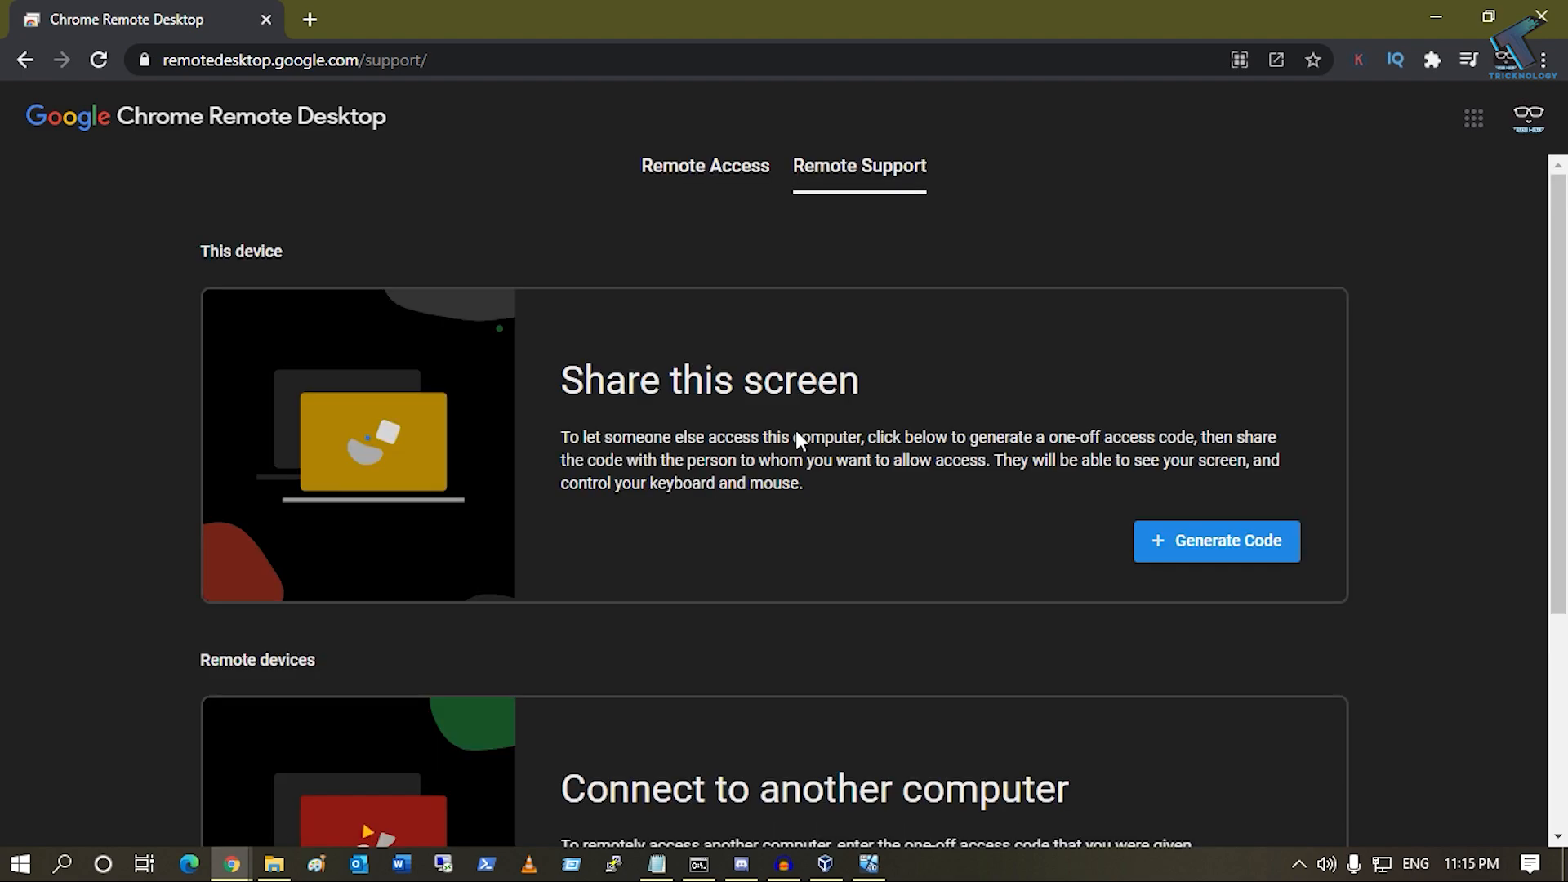
pyautogui.moveTo(588, 272)
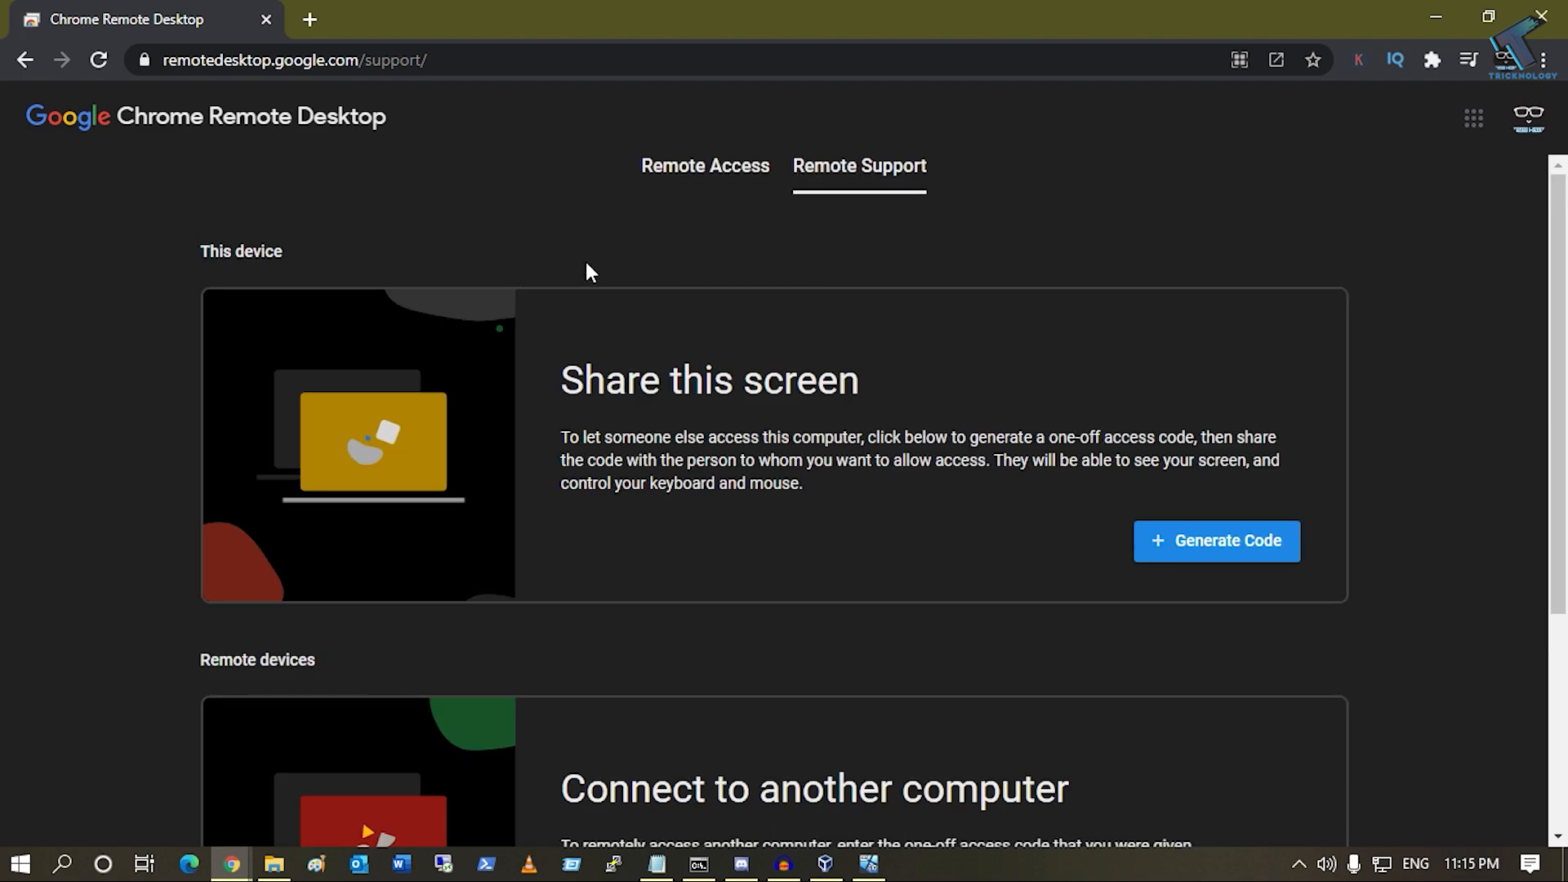
pyautogui.moveTo(692, 356)
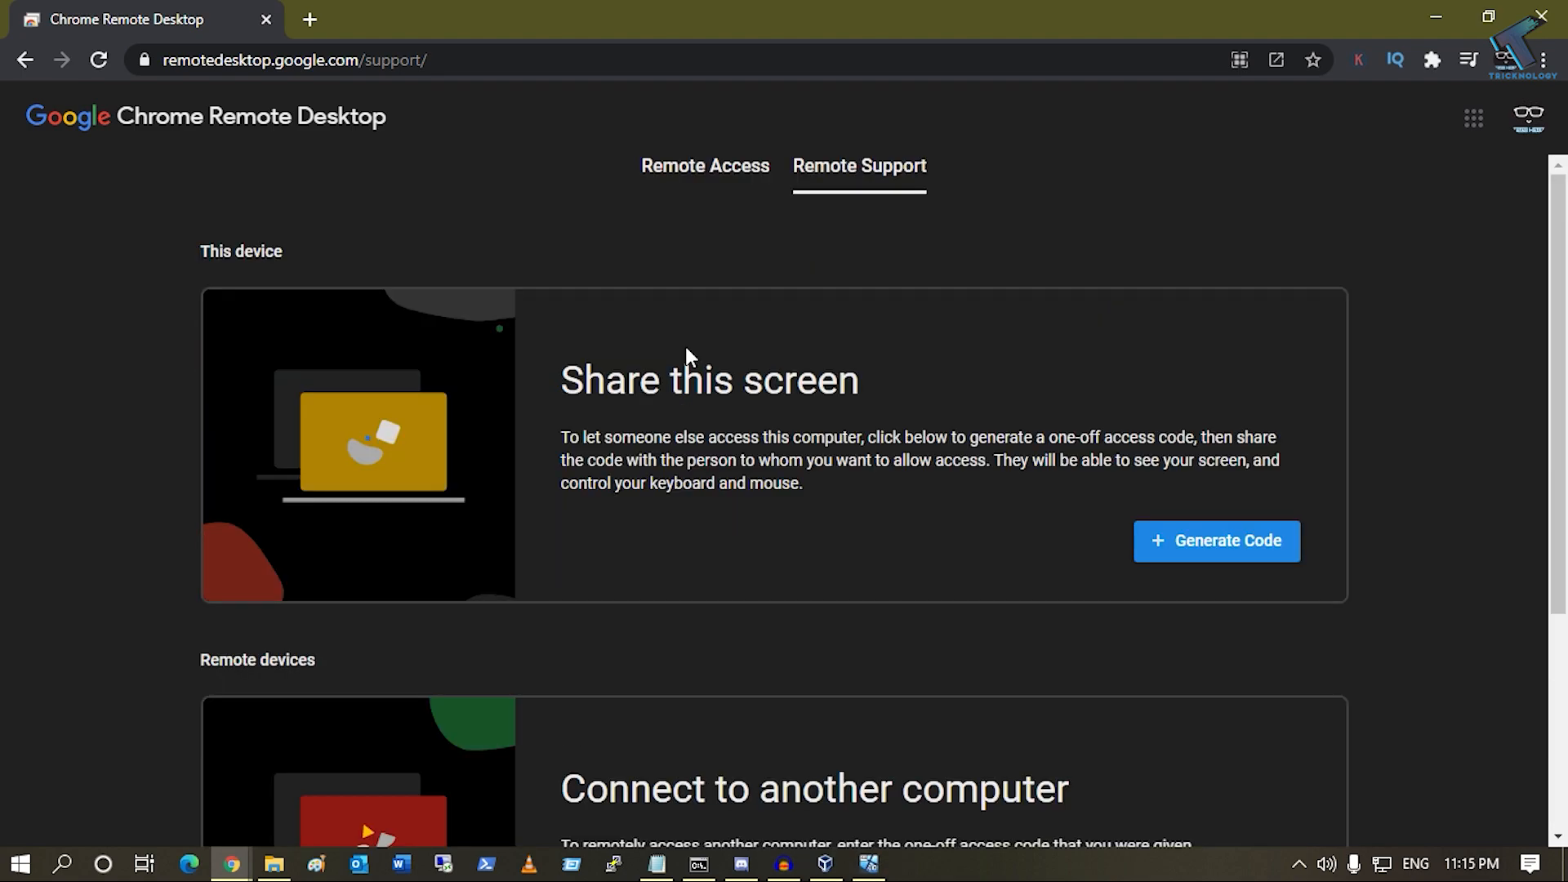
pyautogui.moveTo(750, 11)
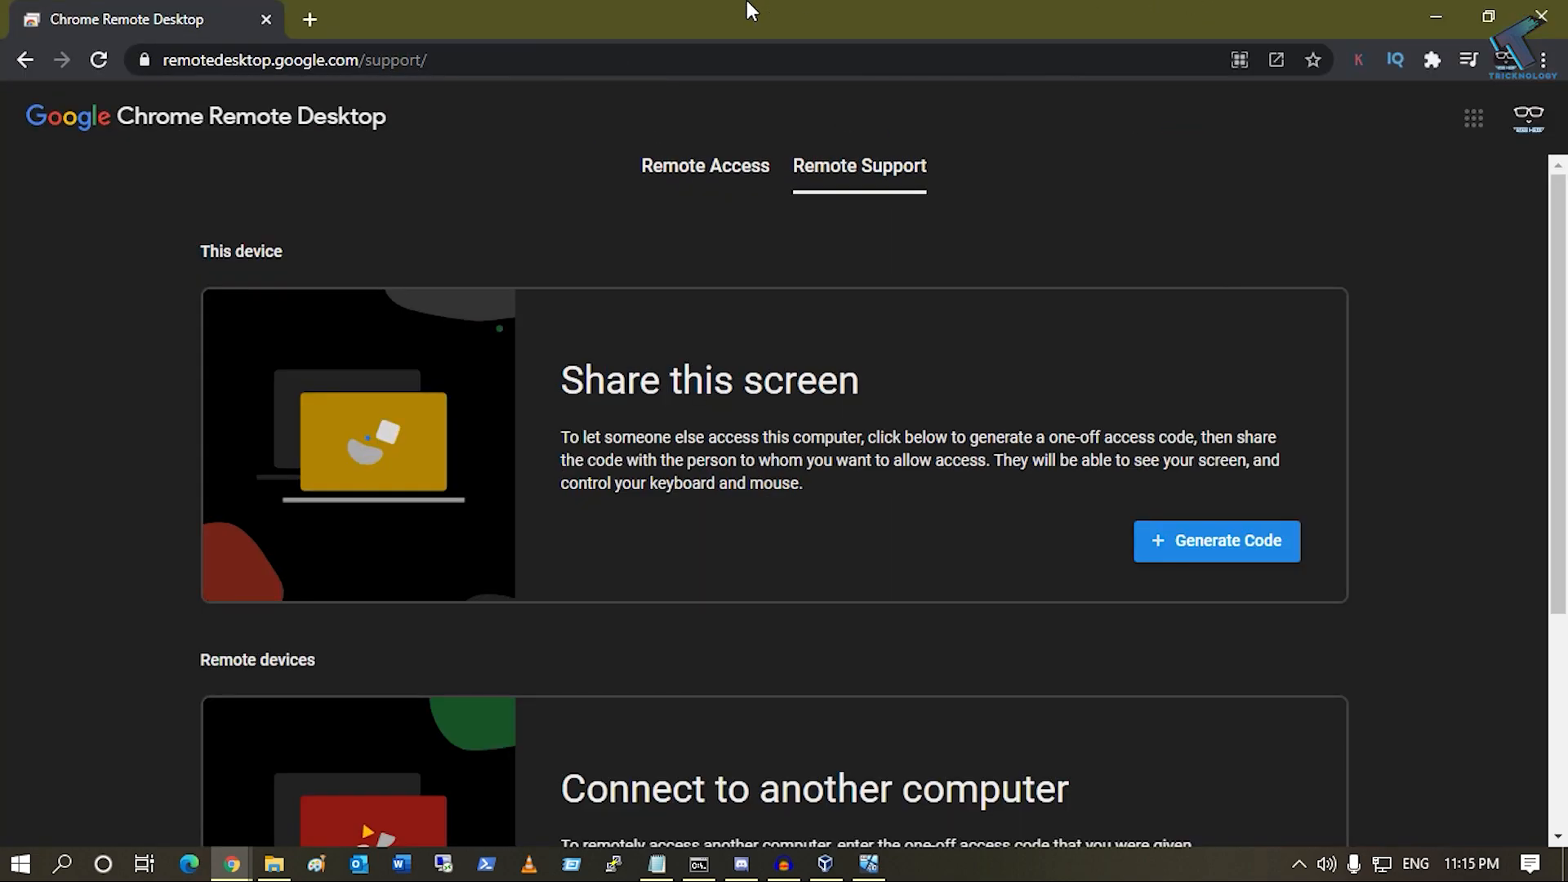
pyautogui.scroll(-3)
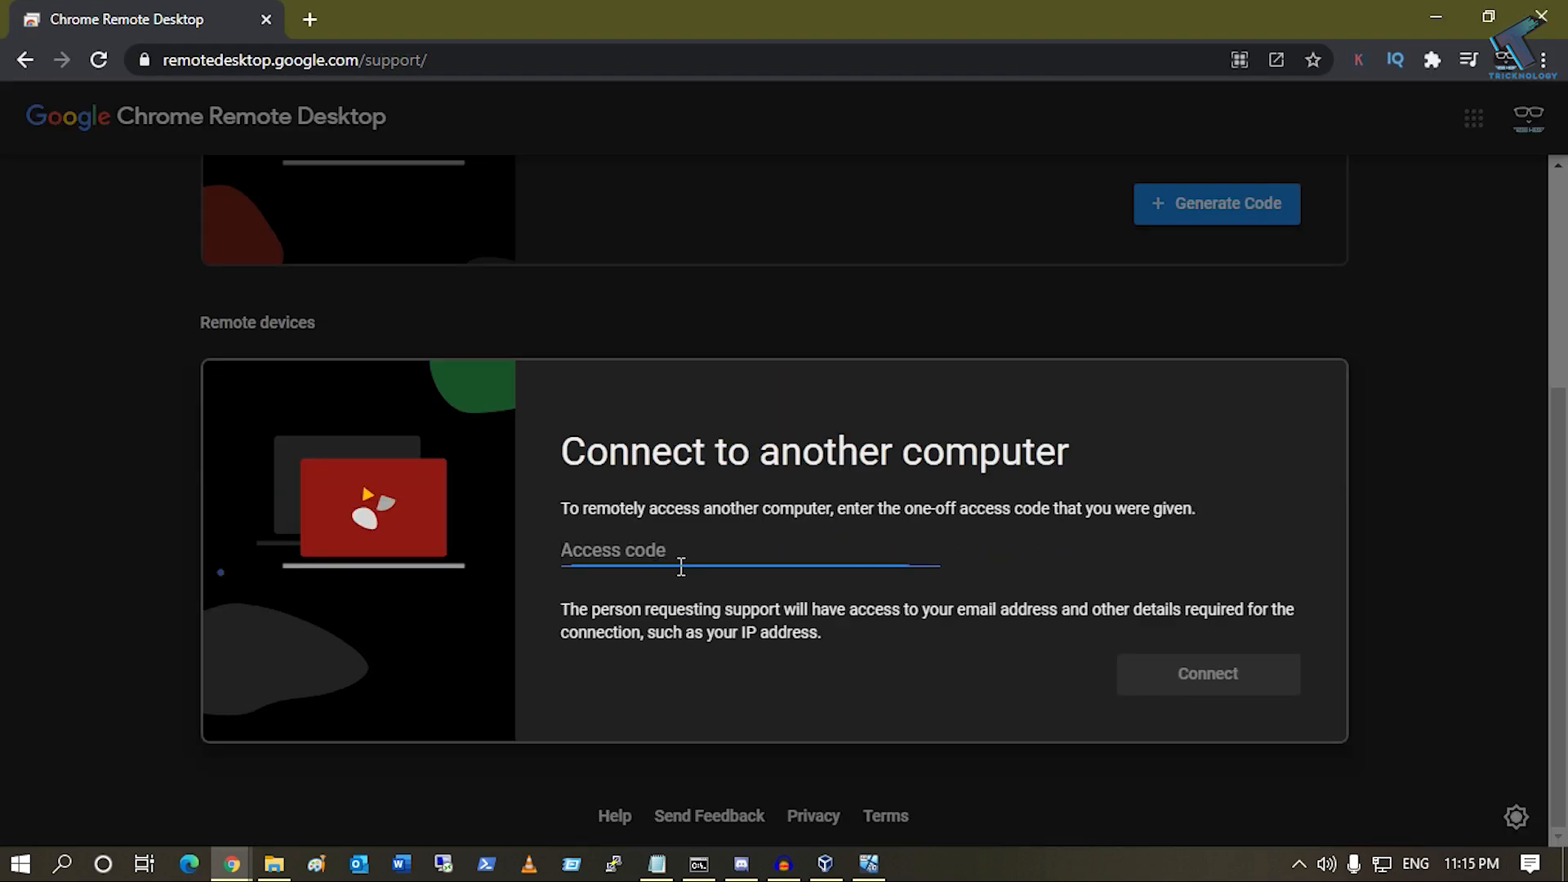
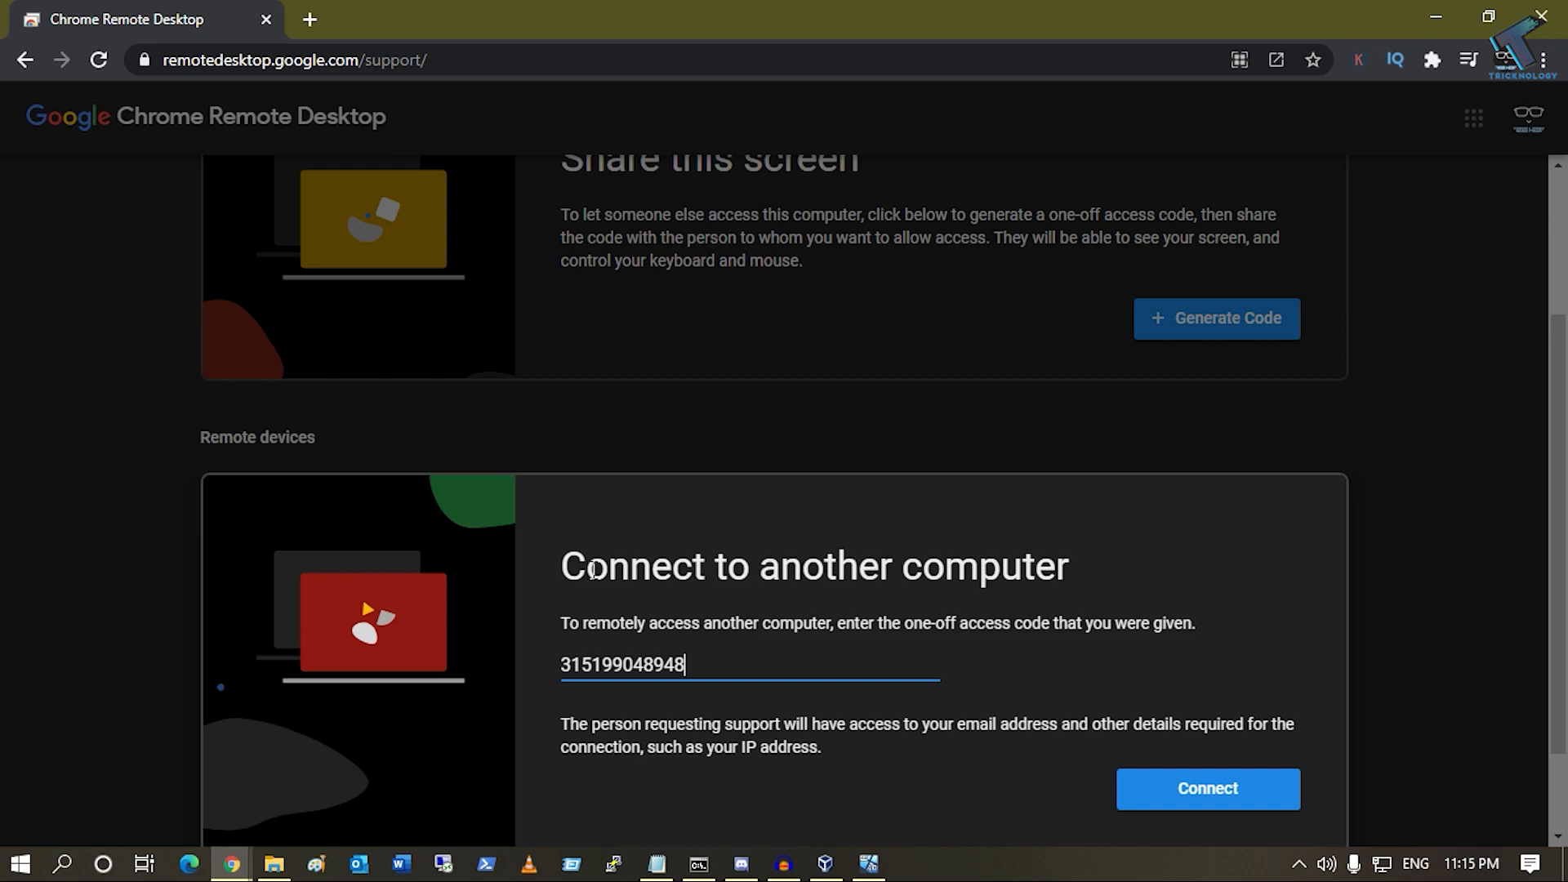
pyautogui.scroll(3)
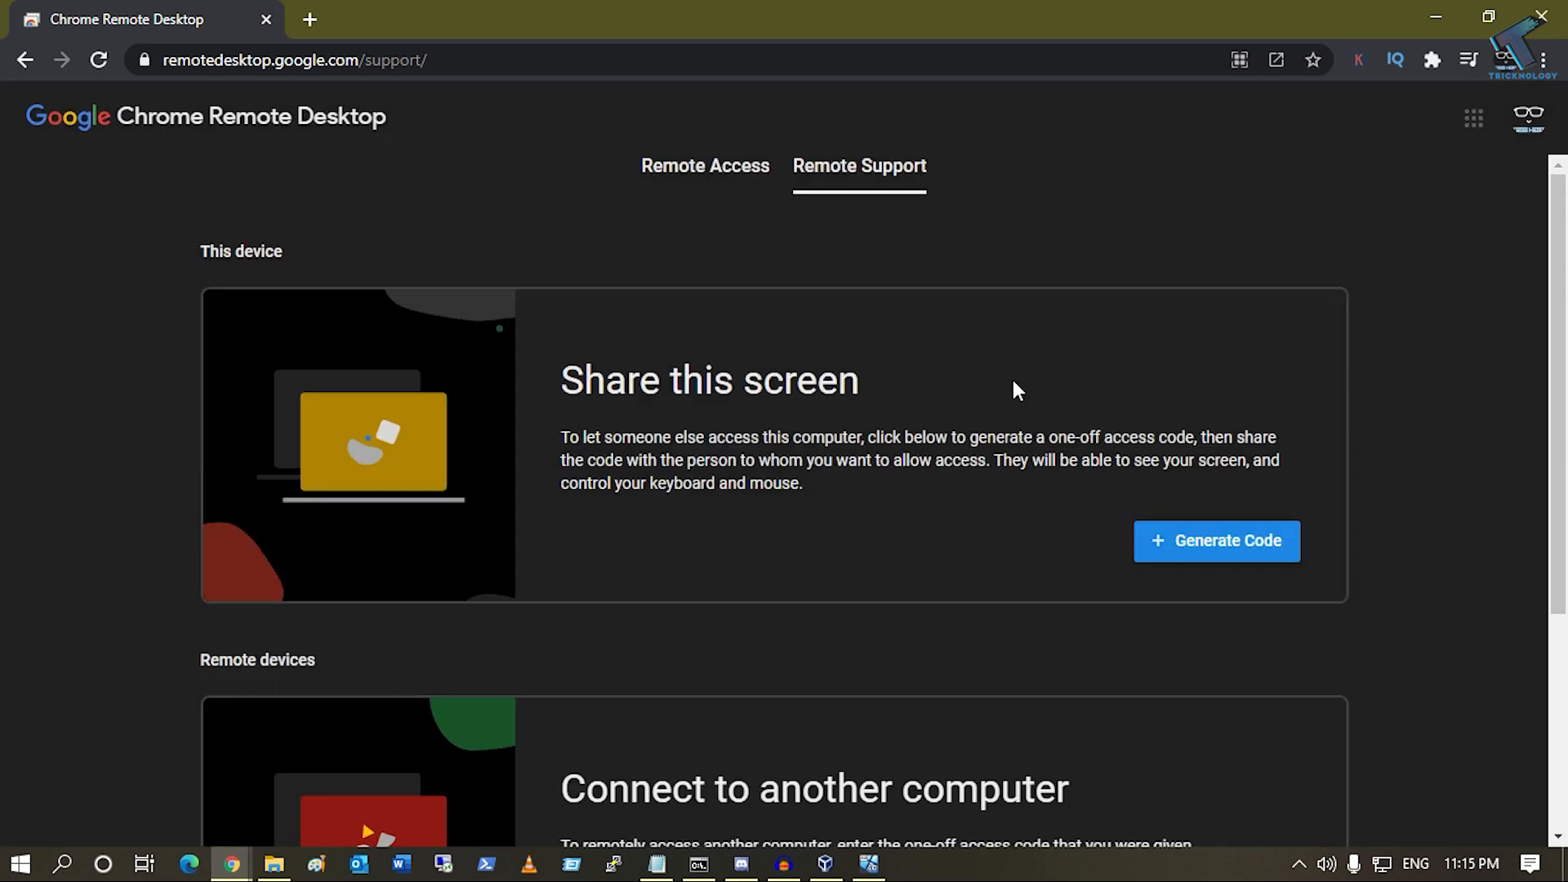
pyautogui.scroll(-3)
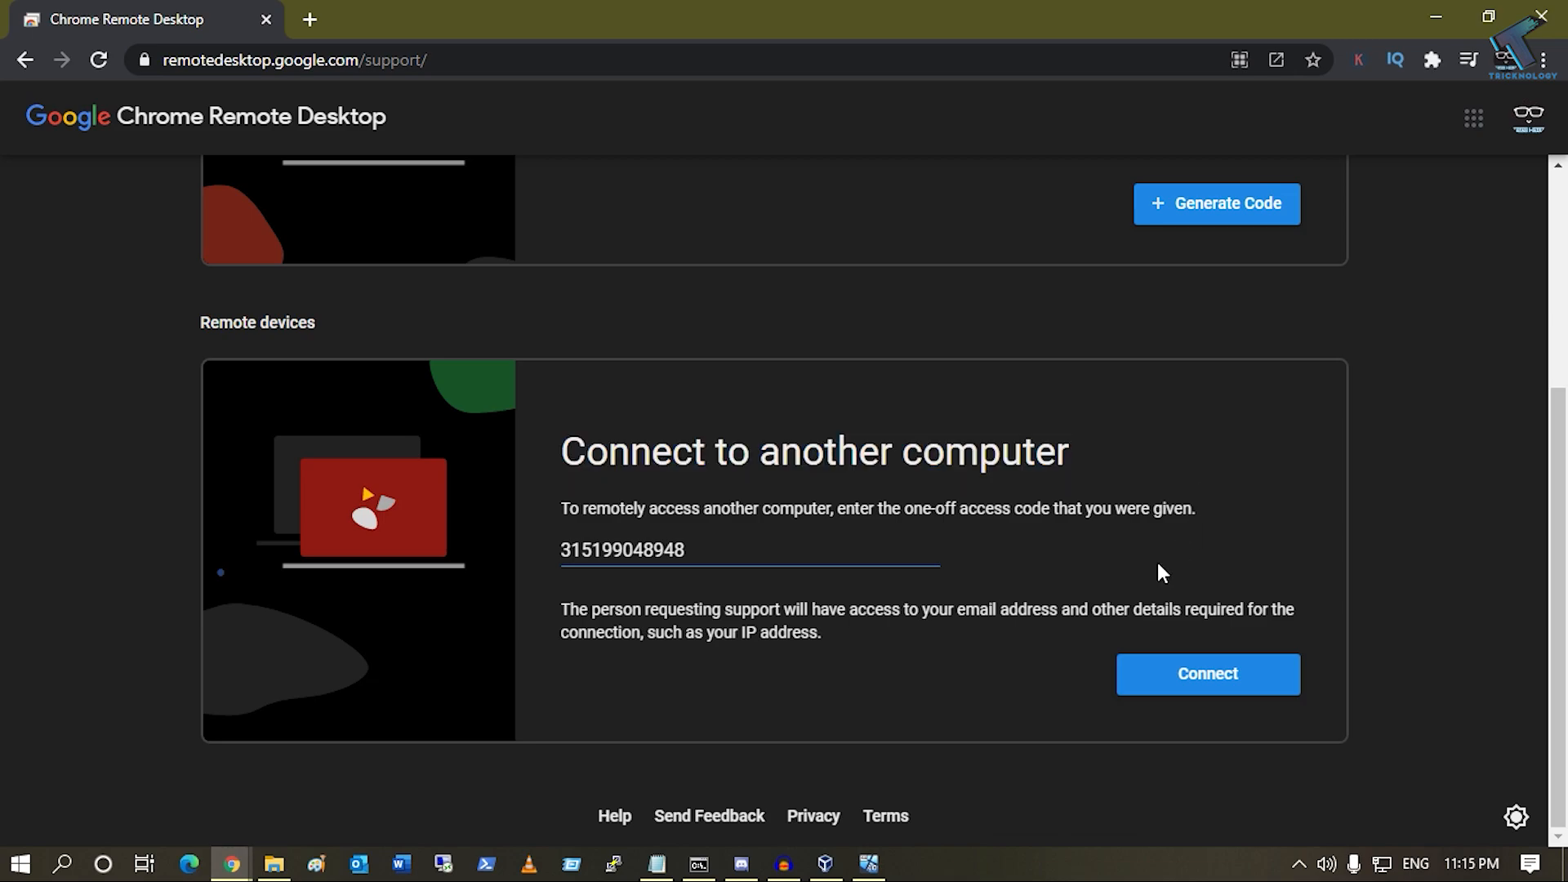
pyautogui.click(1207, 673)
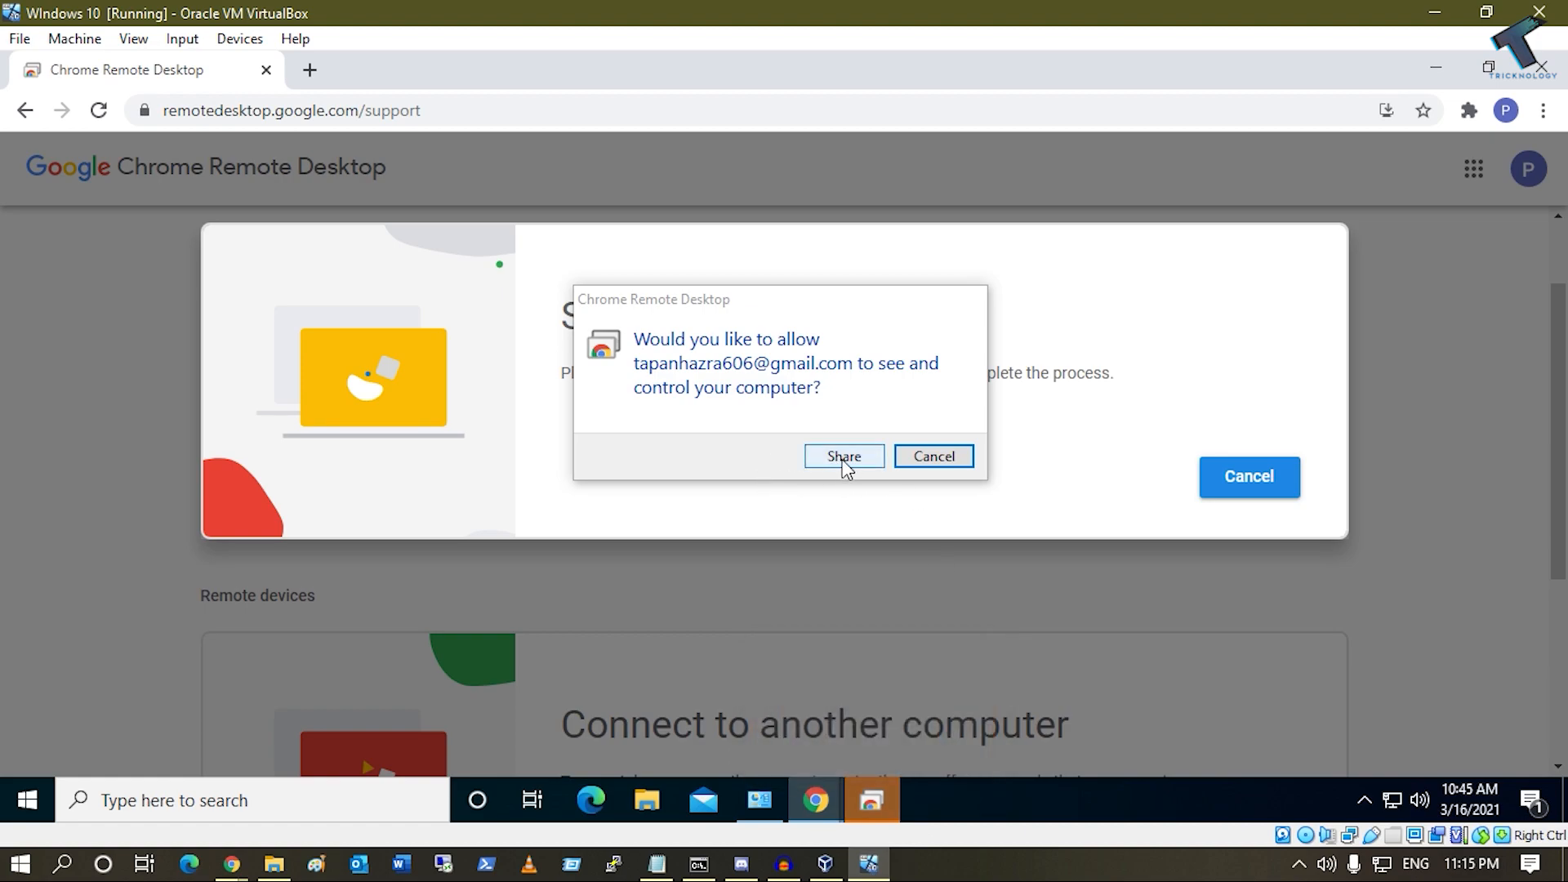
# Allow the remote viewer to see and control the VM, and minimise the Web Store window
pyautogui.click(843, 456)
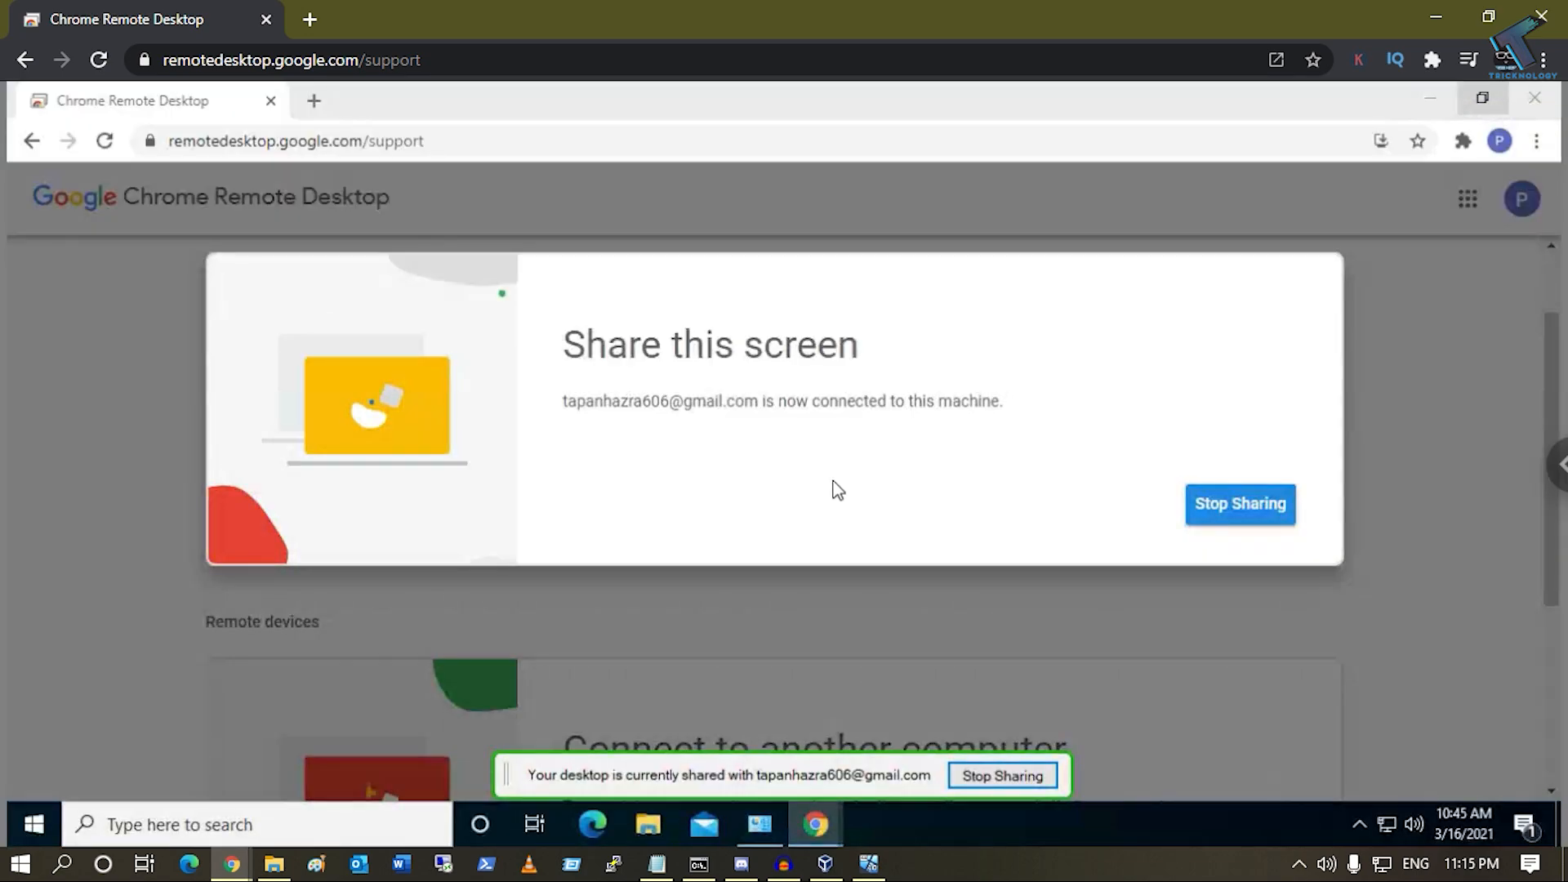
pyautogui.scroll(3)
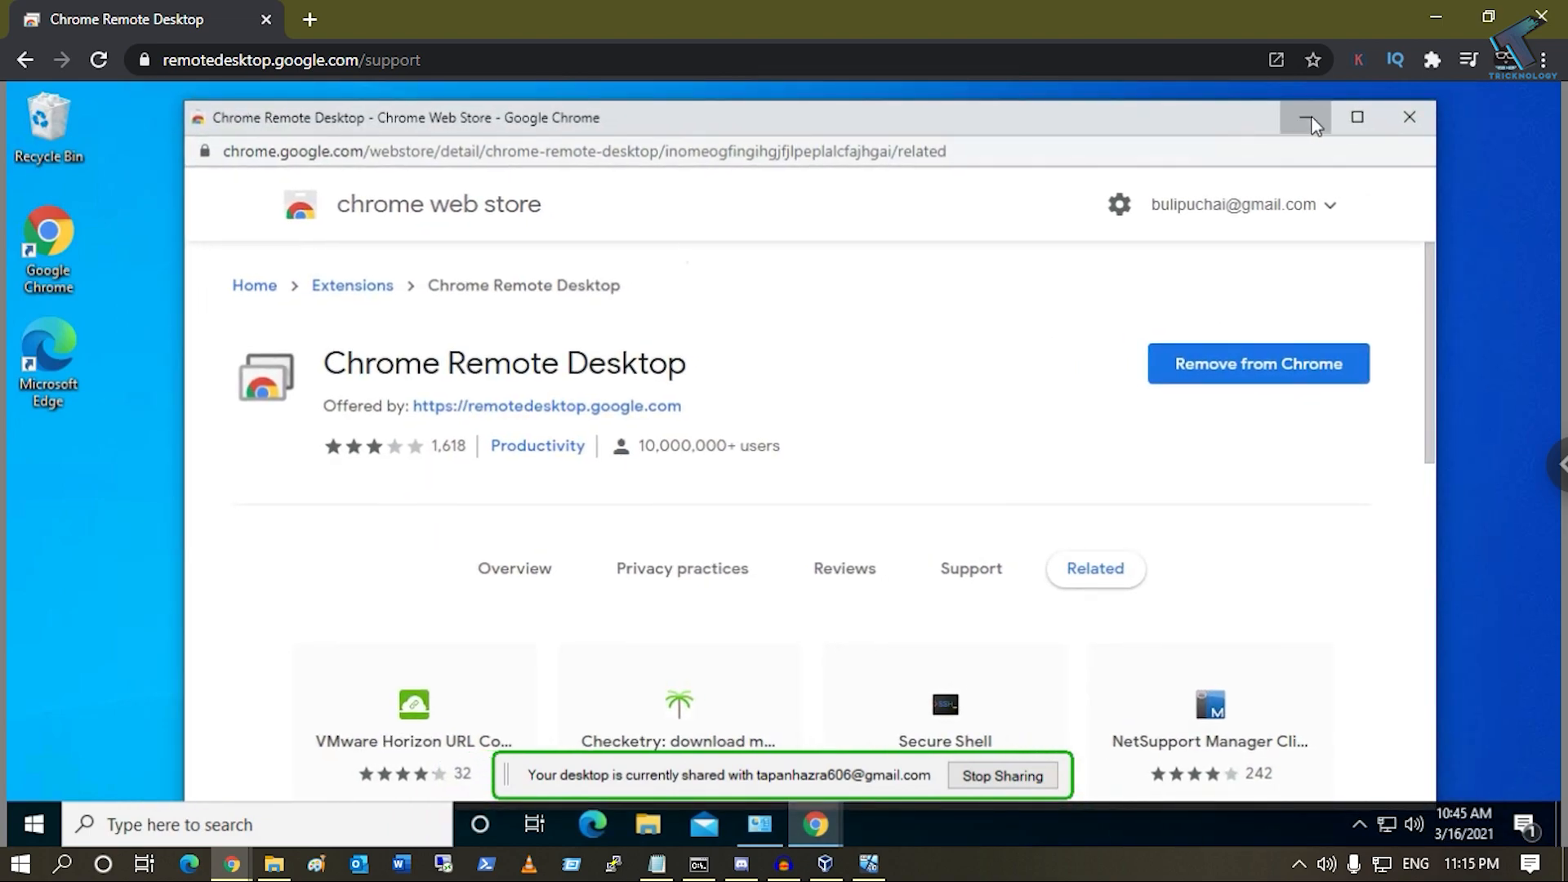
pyautogui.click(1308, 116)
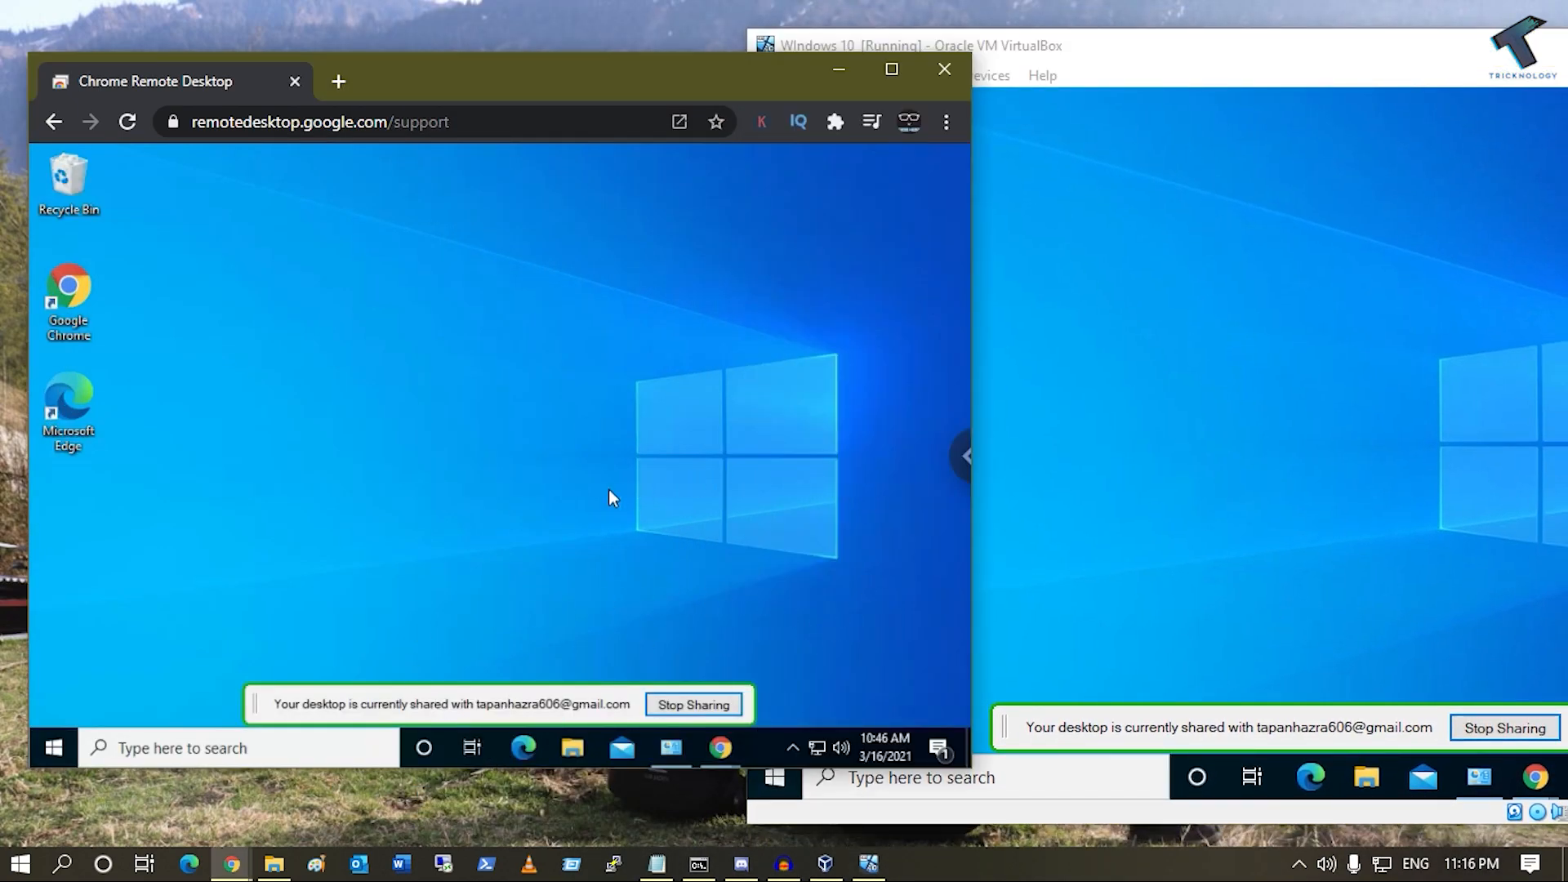
pyautogui.moveTo(570, 747)
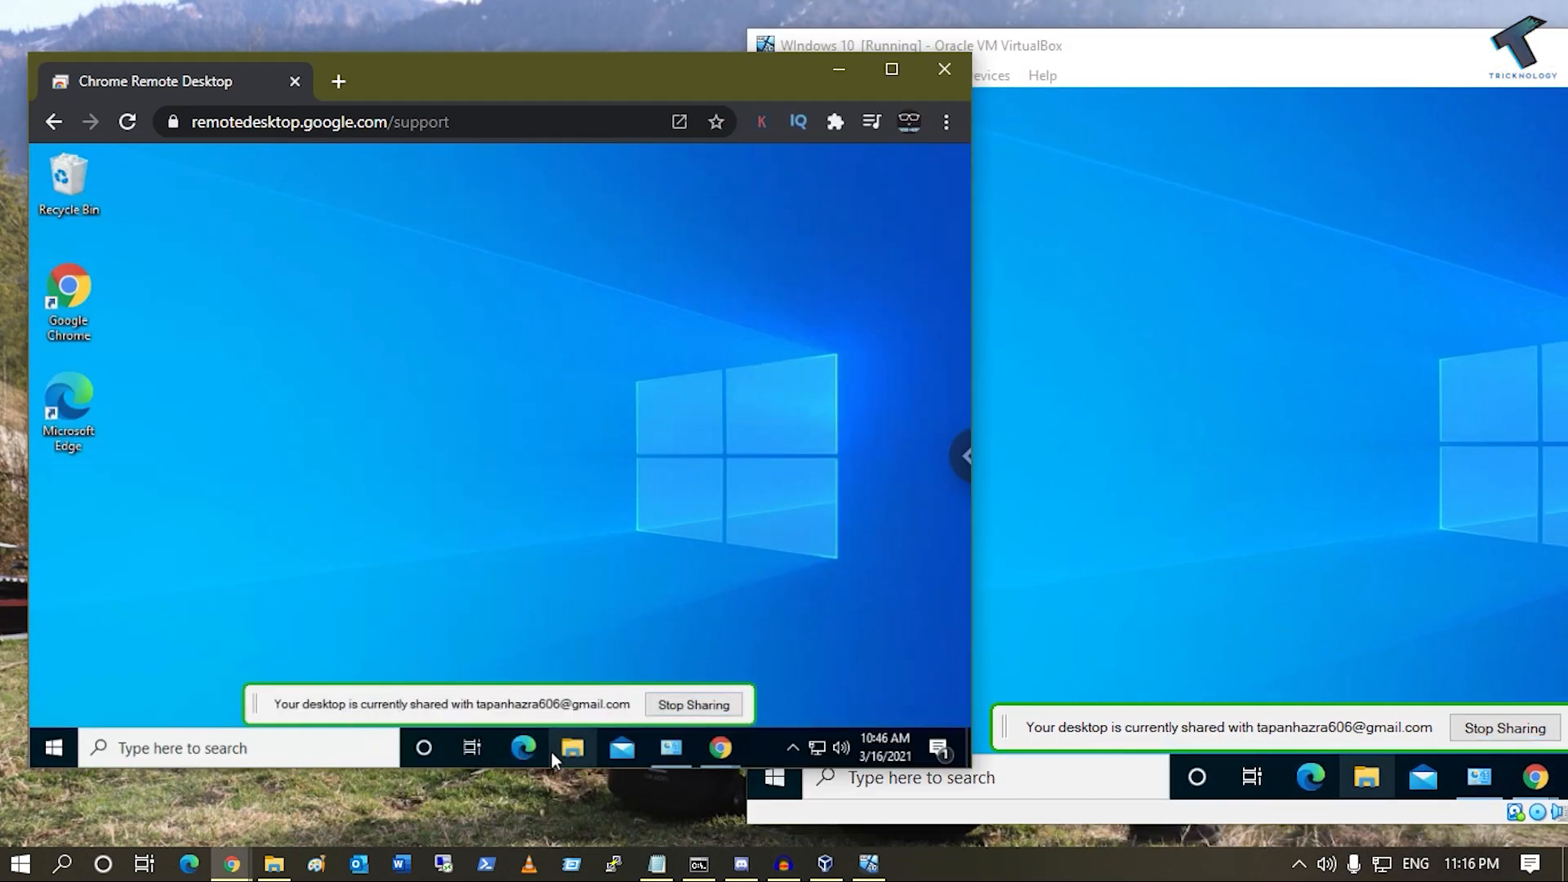
# Remotely open the VM's File Explorer and show This PC's folders and drives
pyautogui.click(570, 747)
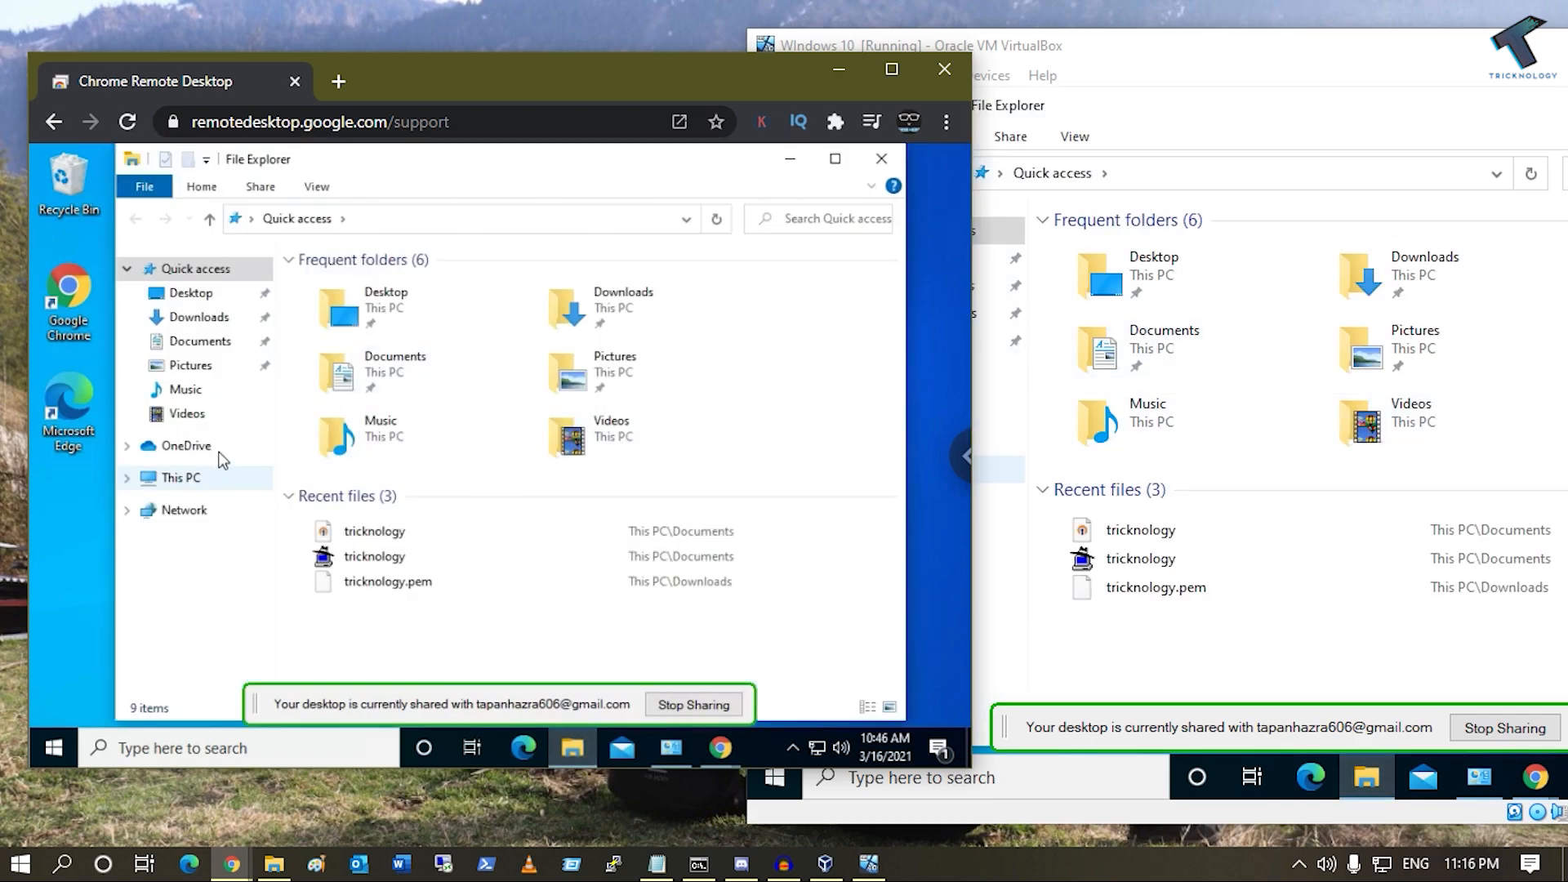
pyautogui.click(182, 476)
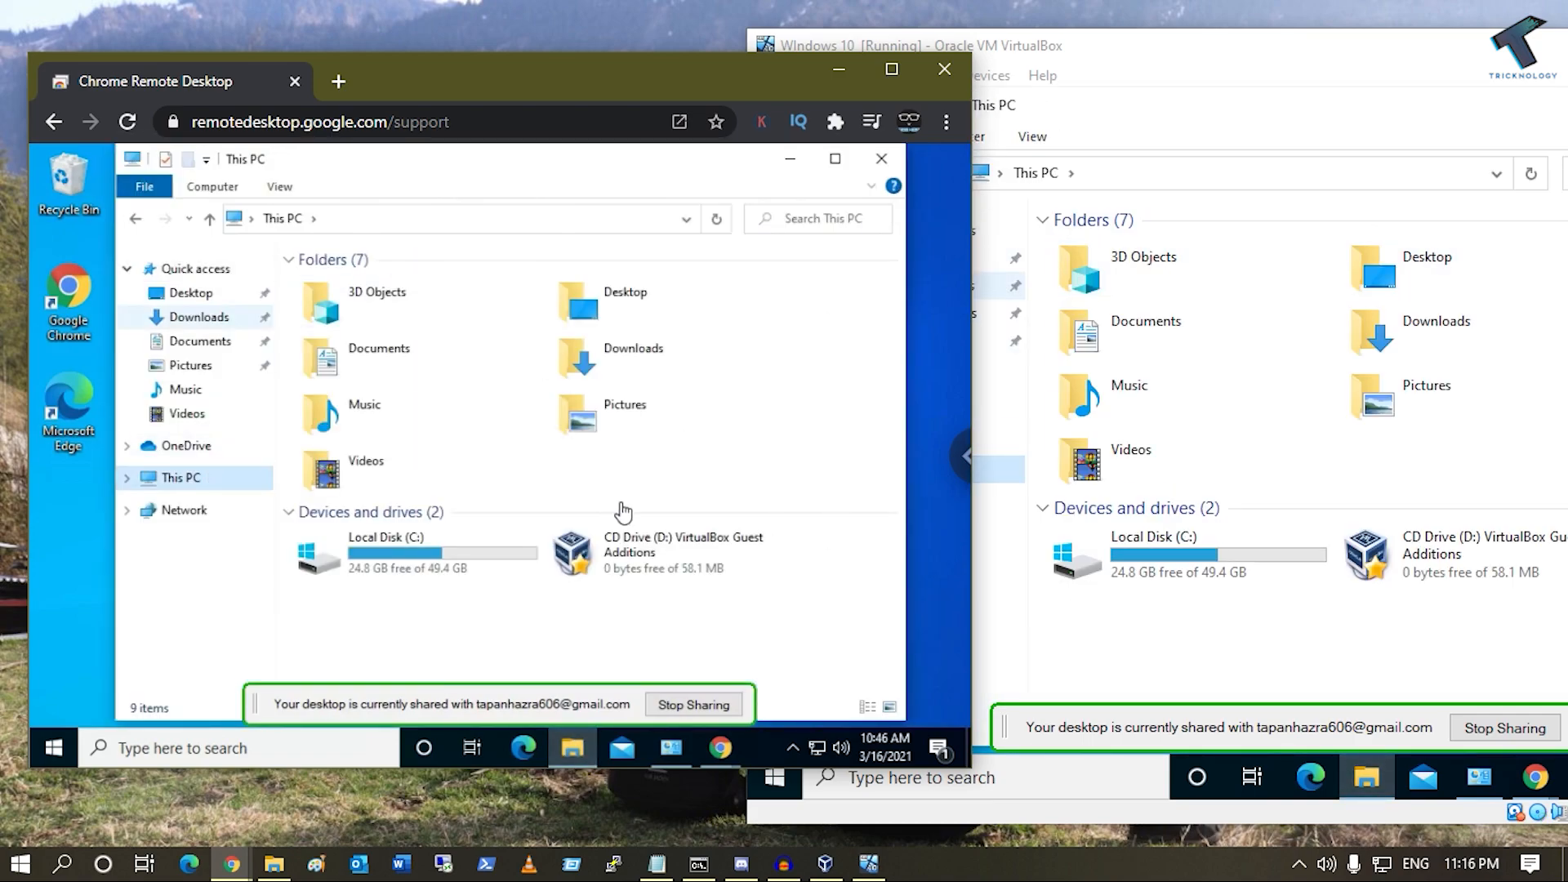
pyautogui.moveTo(464, 578)
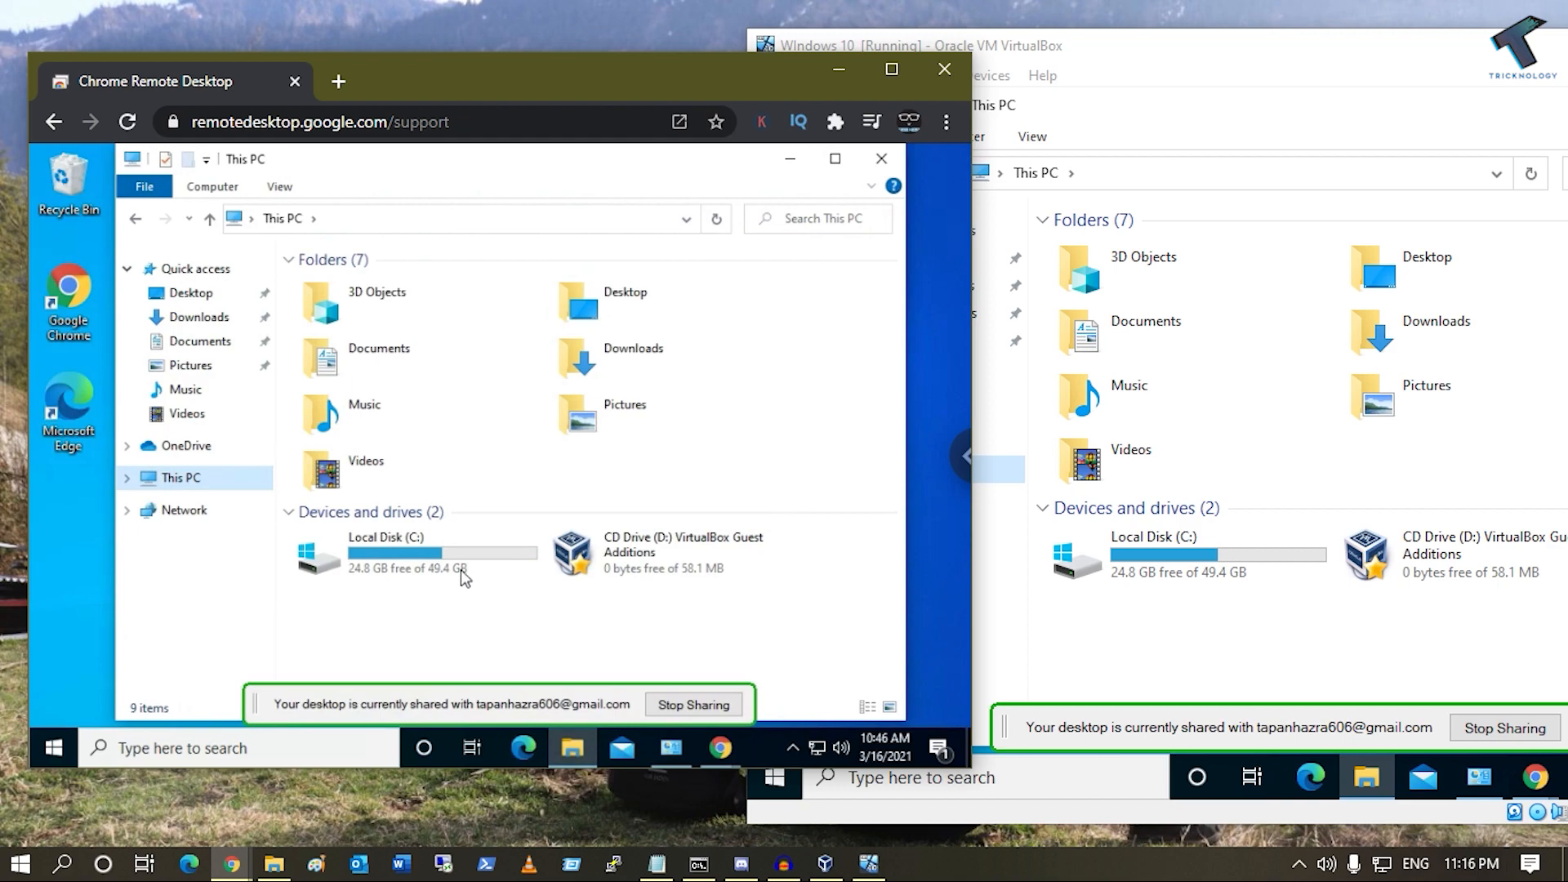